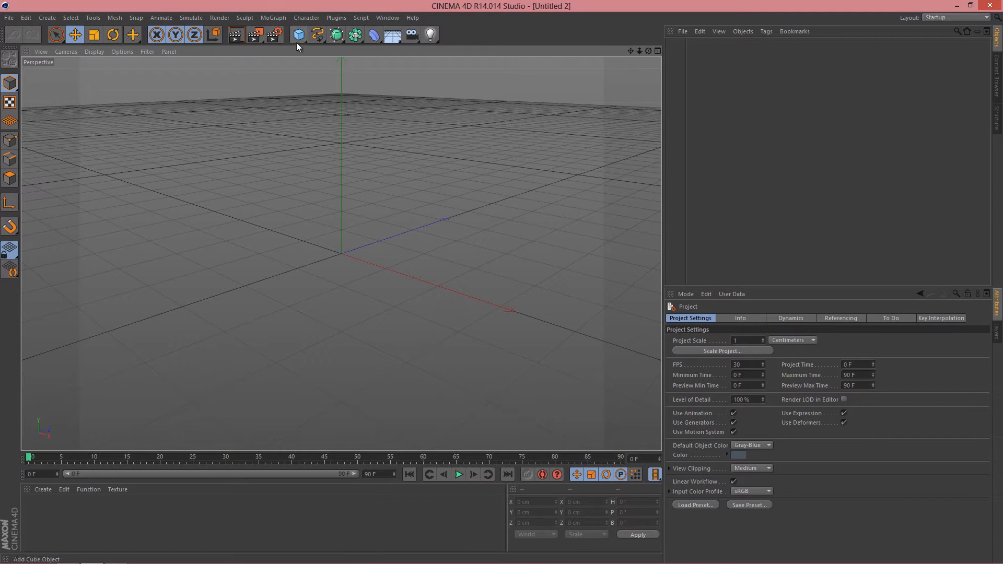
Add a Cube primitive and raise its X/Y/Z segment counts for a finer face grid.
click(295, 34)
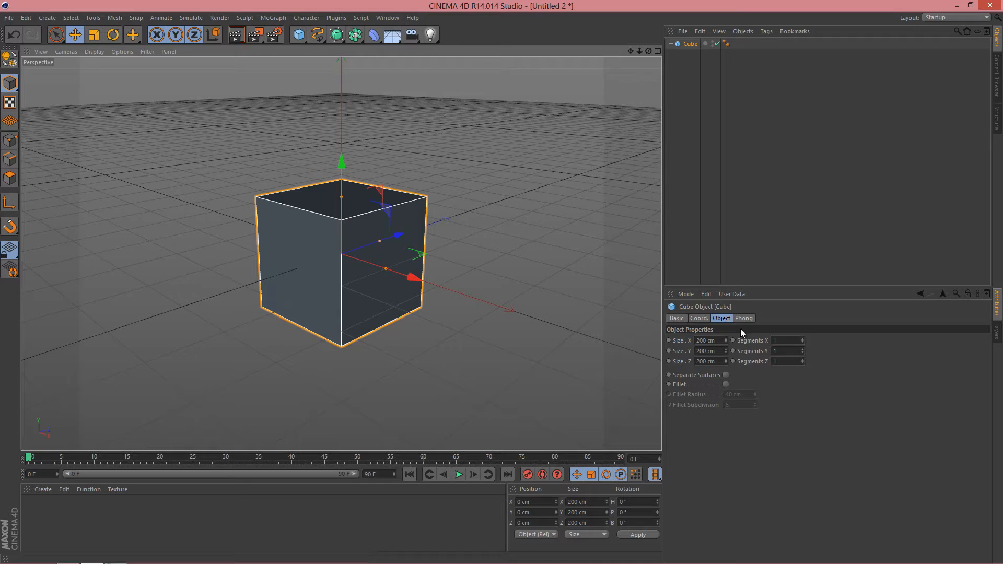
click(785, 340)
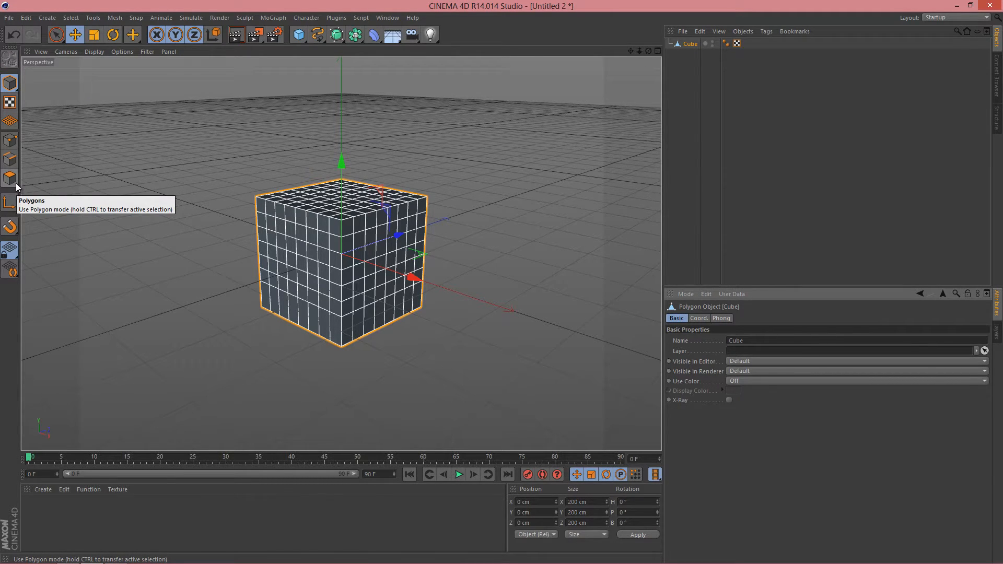
Loop-select two face rows near the cube top and Smooth Shift them outward as a lid.
click(8, 175)
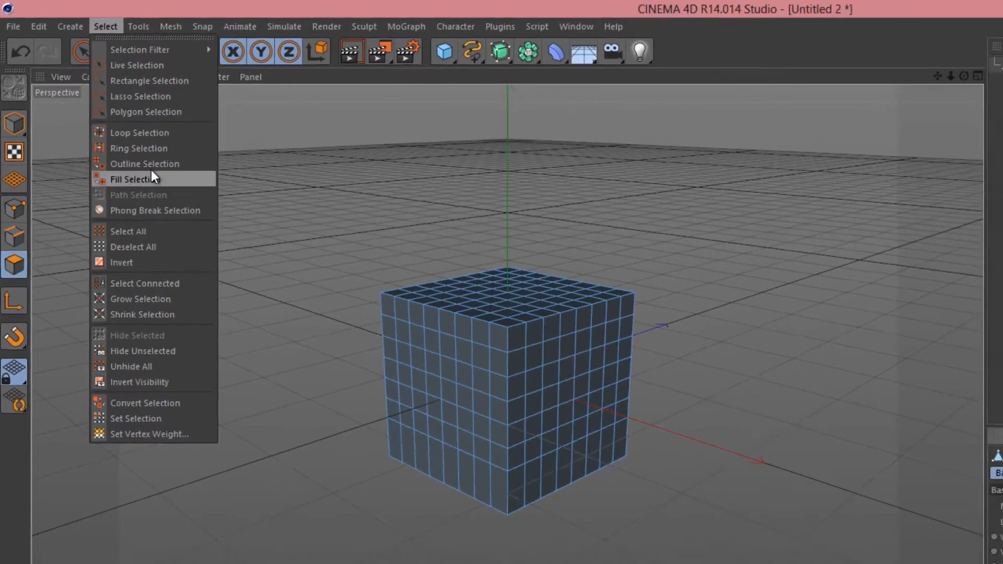
click(139, 133)
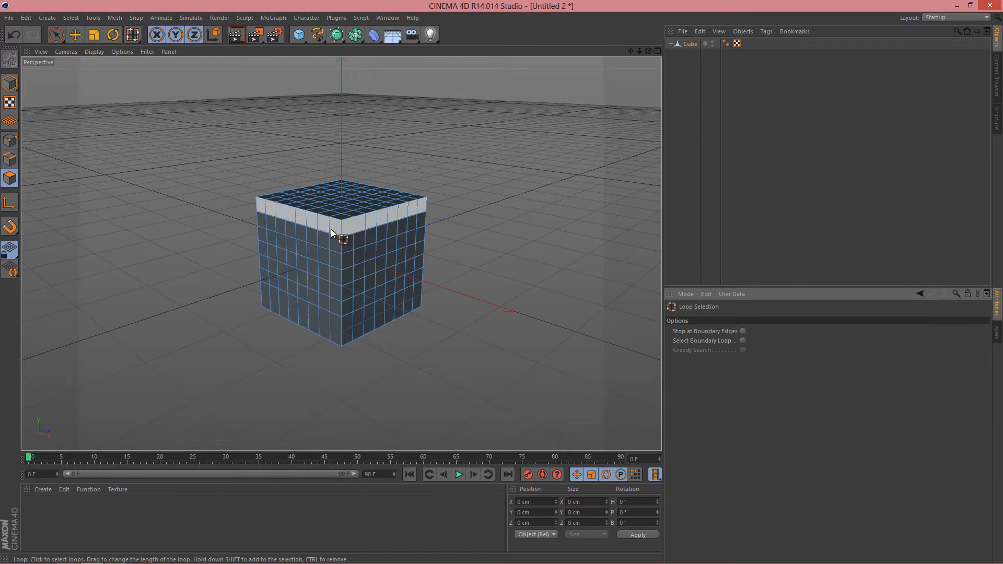
click(343, 234)
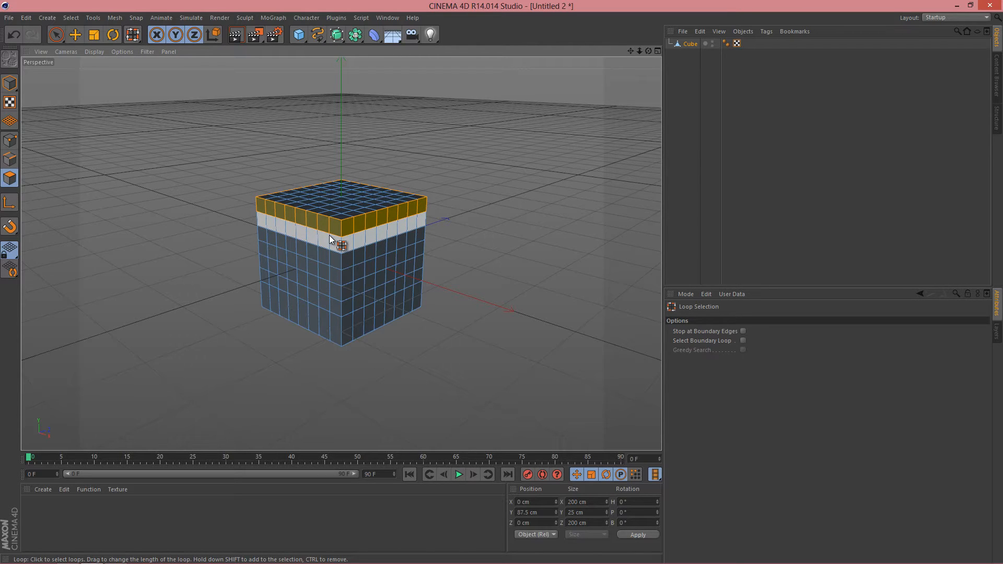
drag(330, 239, 350, 237)
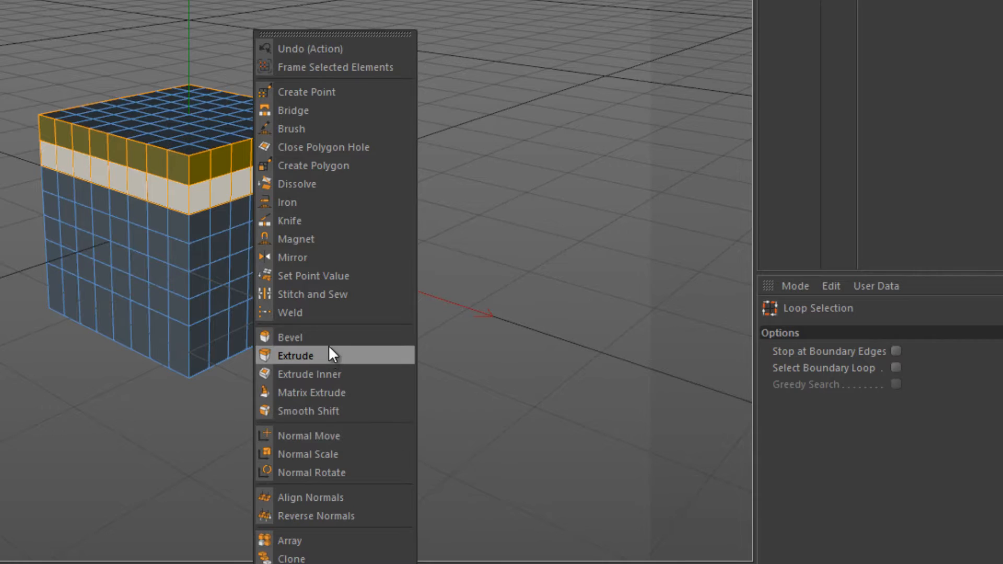
mouse_move(358, 414)
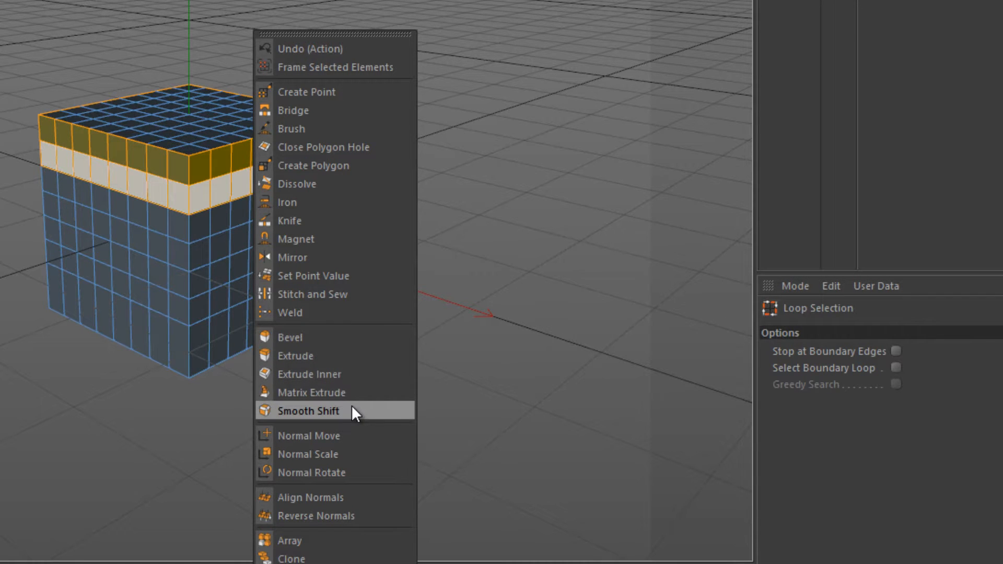
click(308, 411)
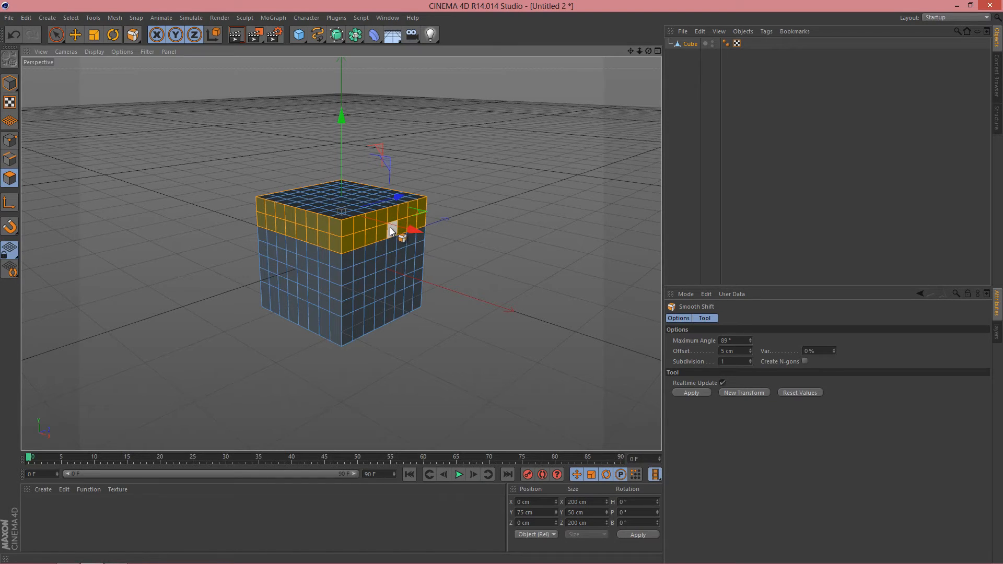
drag(390, 230, 415, 237)
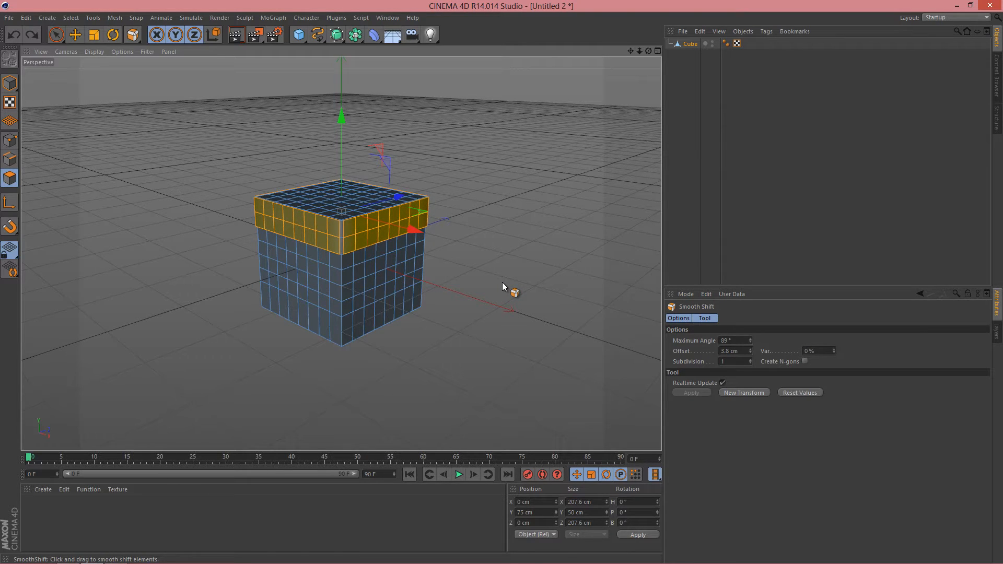
mouse_move(516, 239)
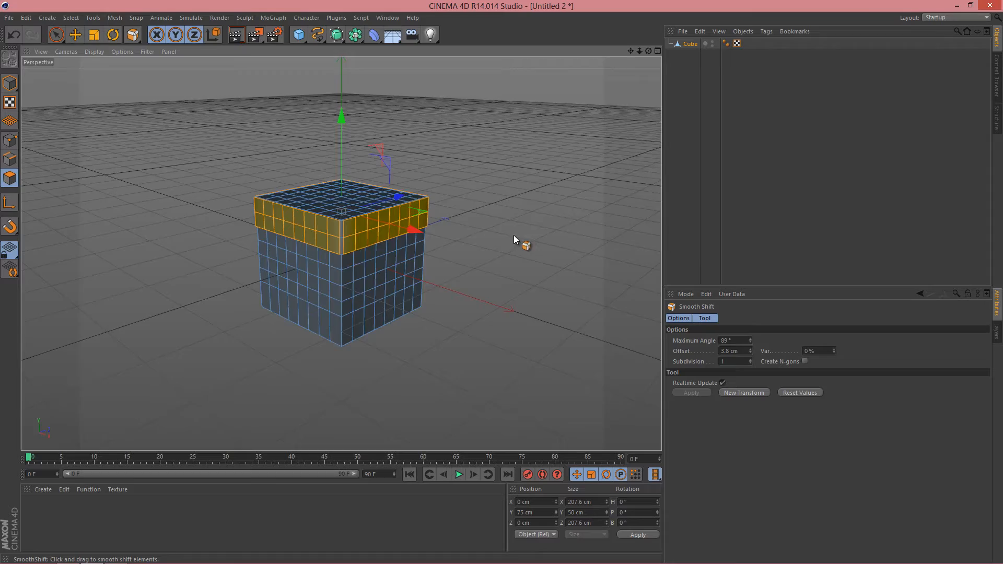
drag(515, 240, 464, 86)
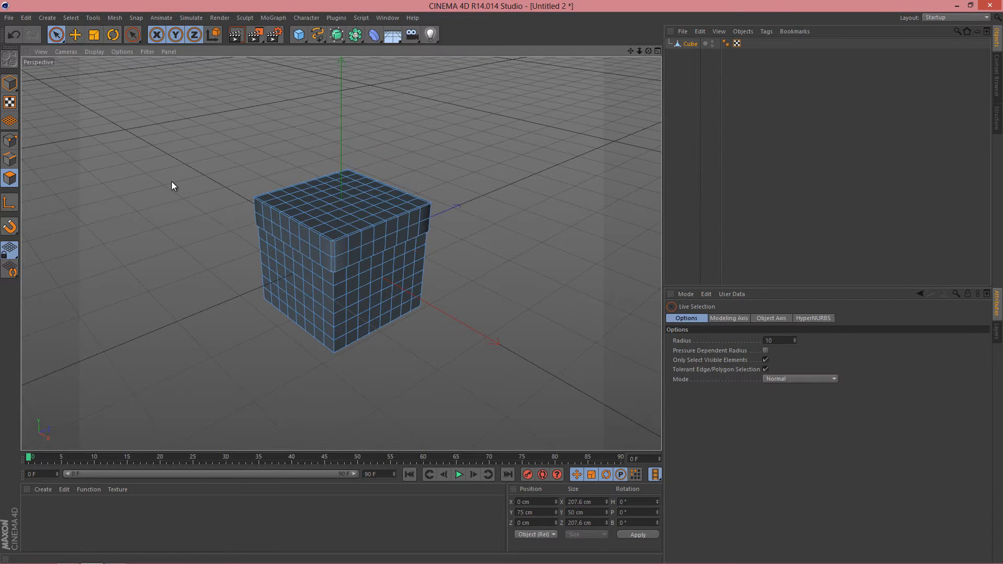
Loop-select a two-face-wide strip running over the box top and down the front.
click(10, 177)
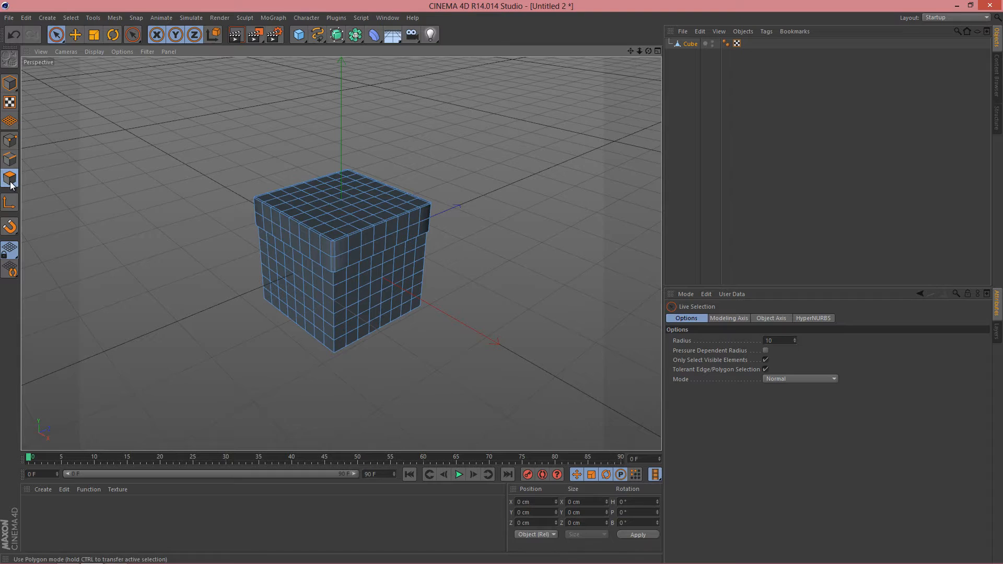
click(71, 17)
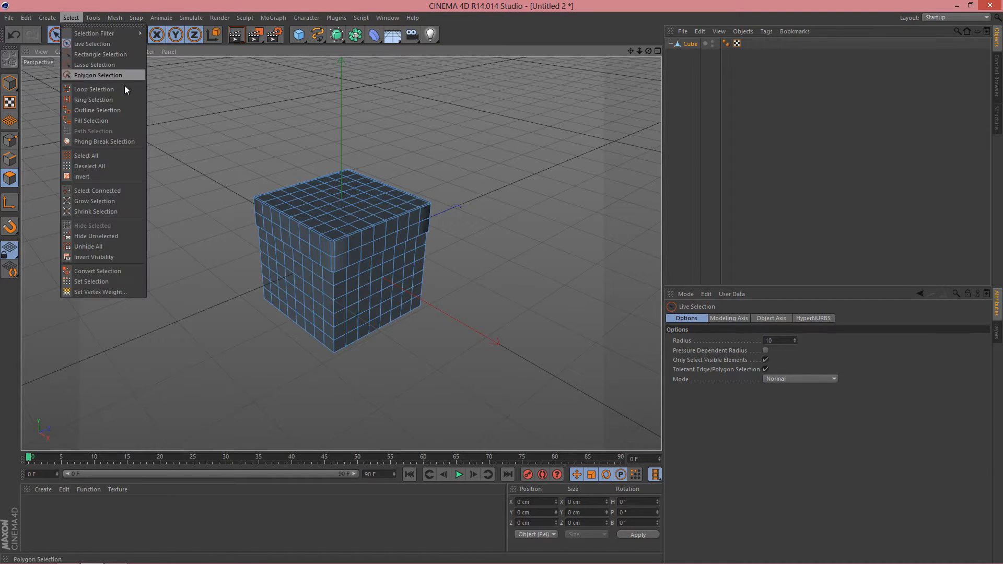
click(95, 88)
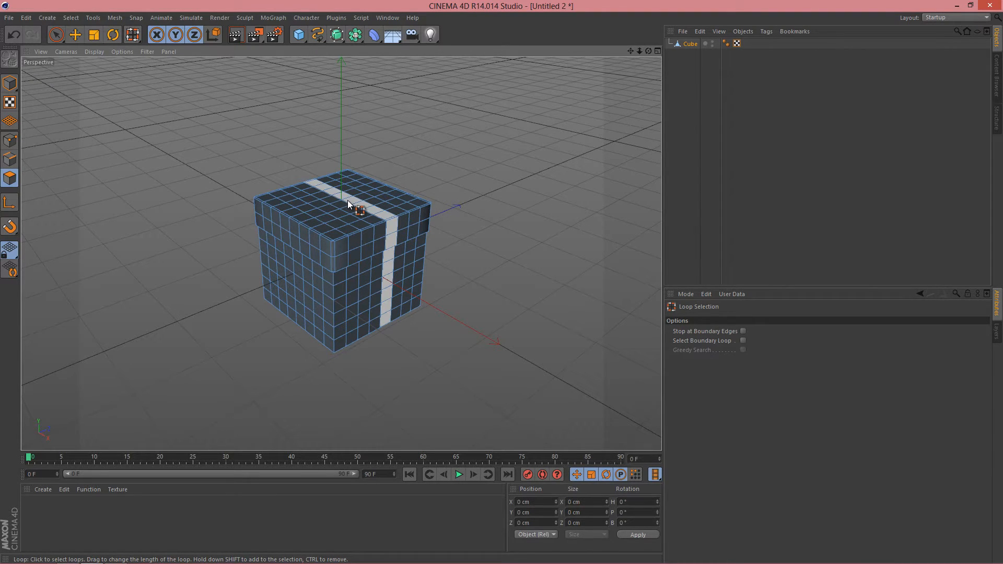
click(360, 214)
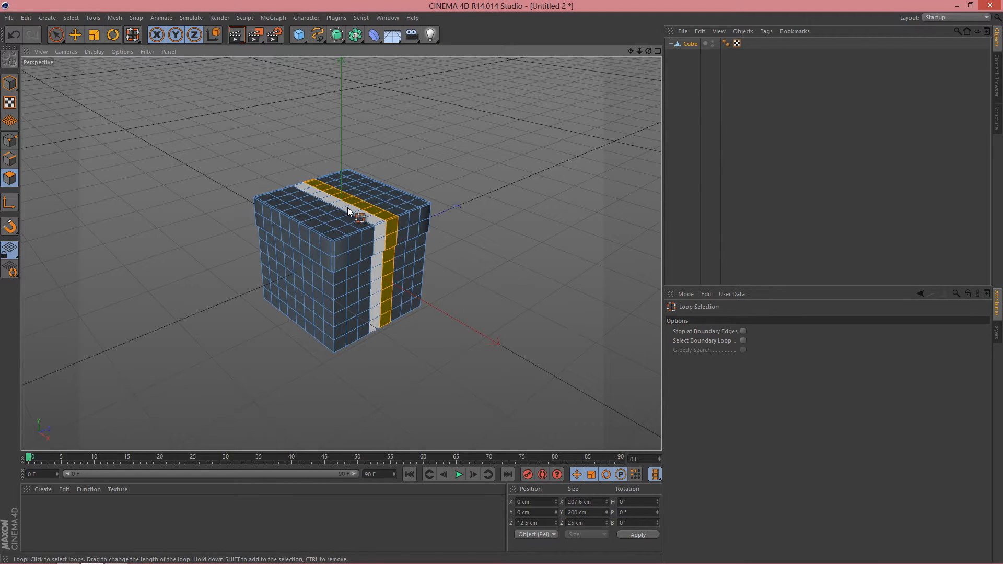
click(357, 219)
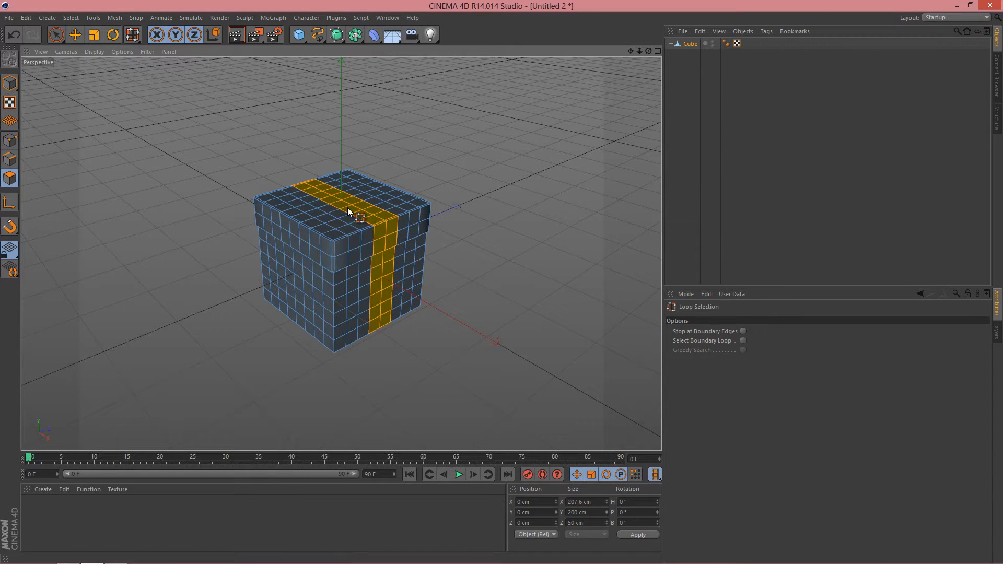
mouse_move(314, 209)
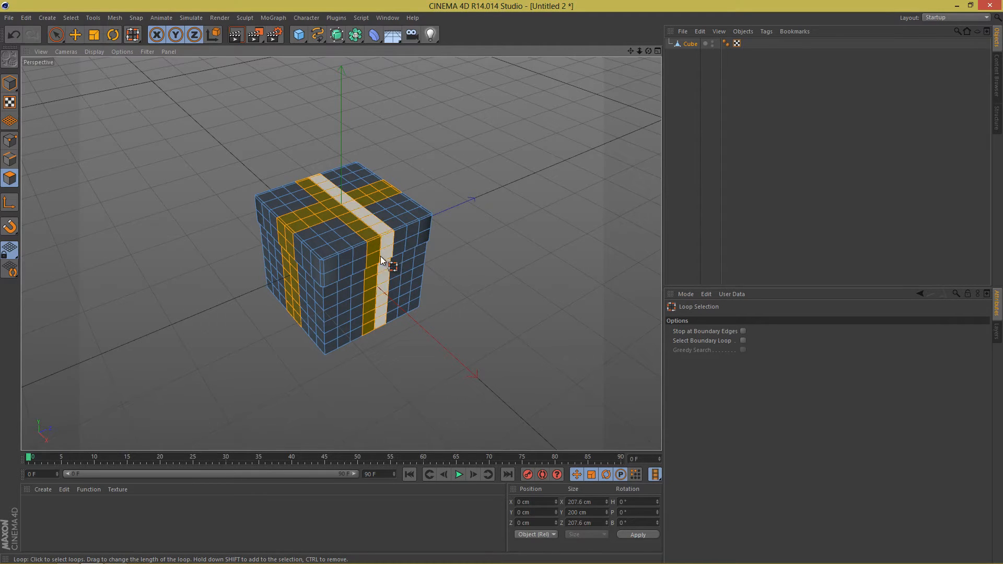
Smooth Shift the selected crossing loops outward about 1.5 cm.
right_click(382, 263)
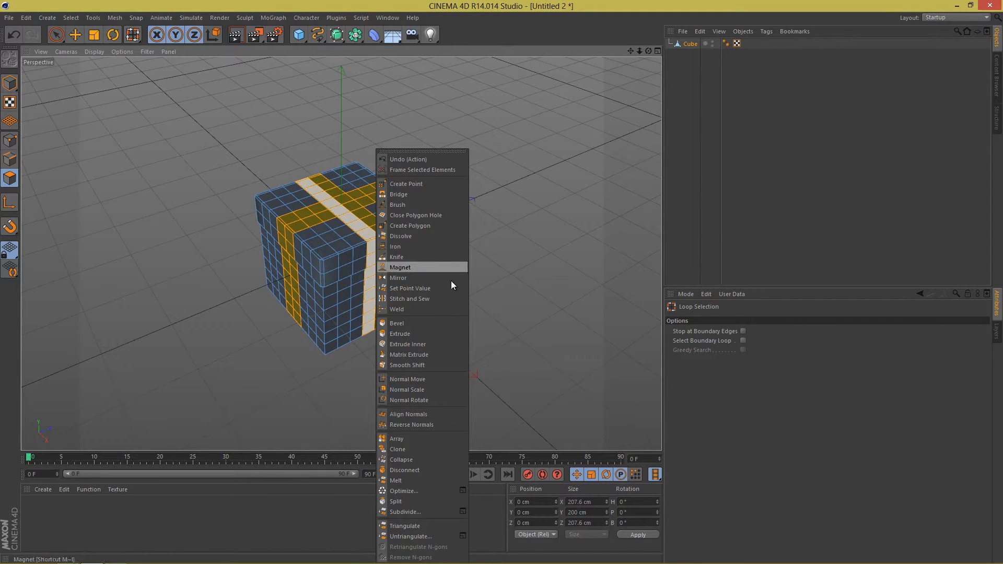
click(407, 365)
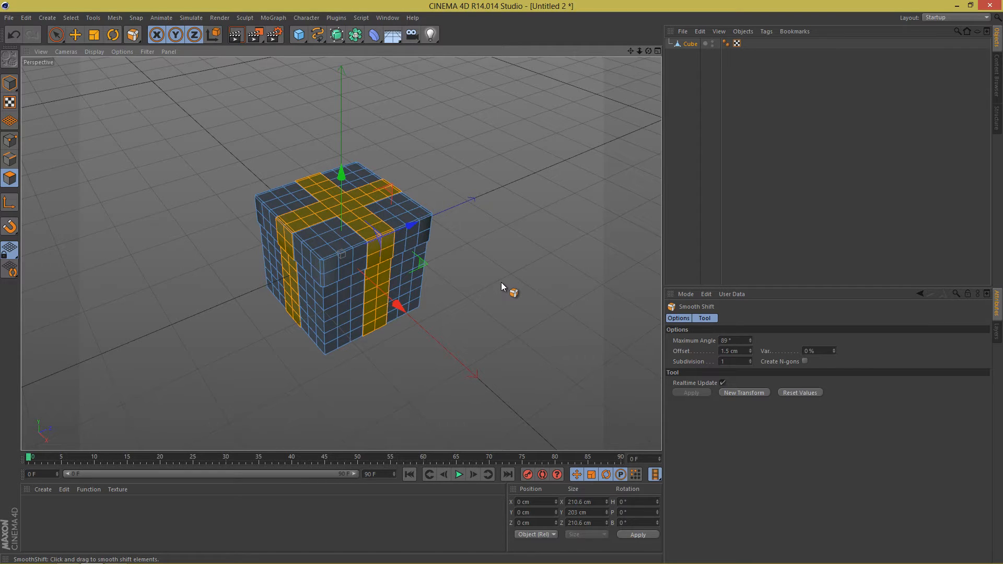
mouse_move(543, 234)
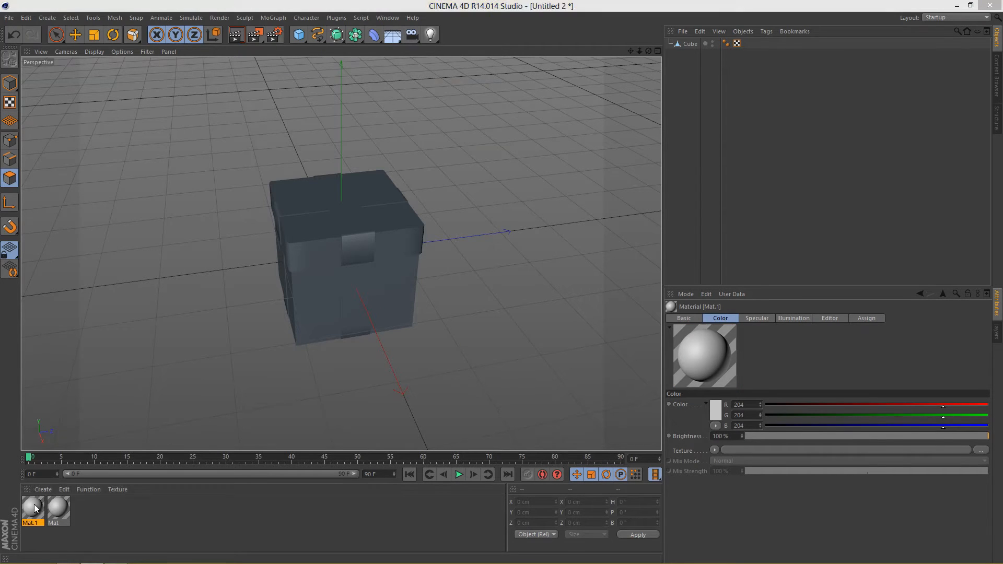
Set Mat.1's colour to a pale, bright light blue in the Color Picker.
double_click(33, 510)
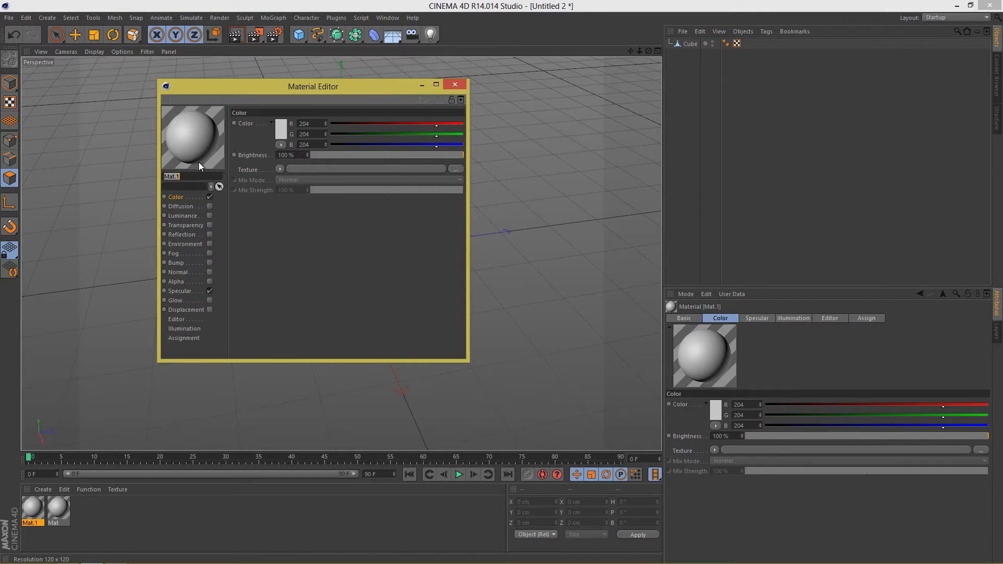
mouse_move(427, 124)
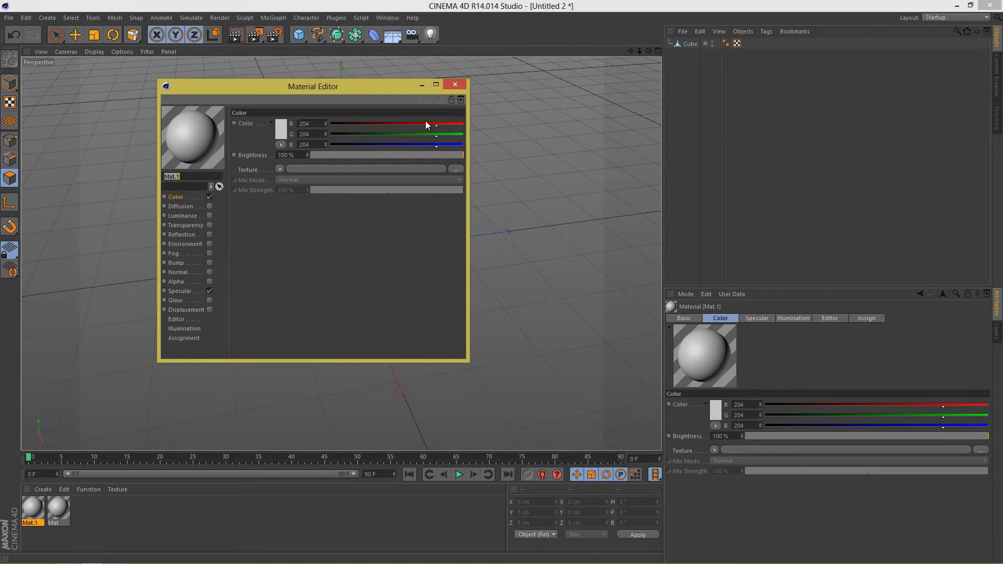
click(259, 123)
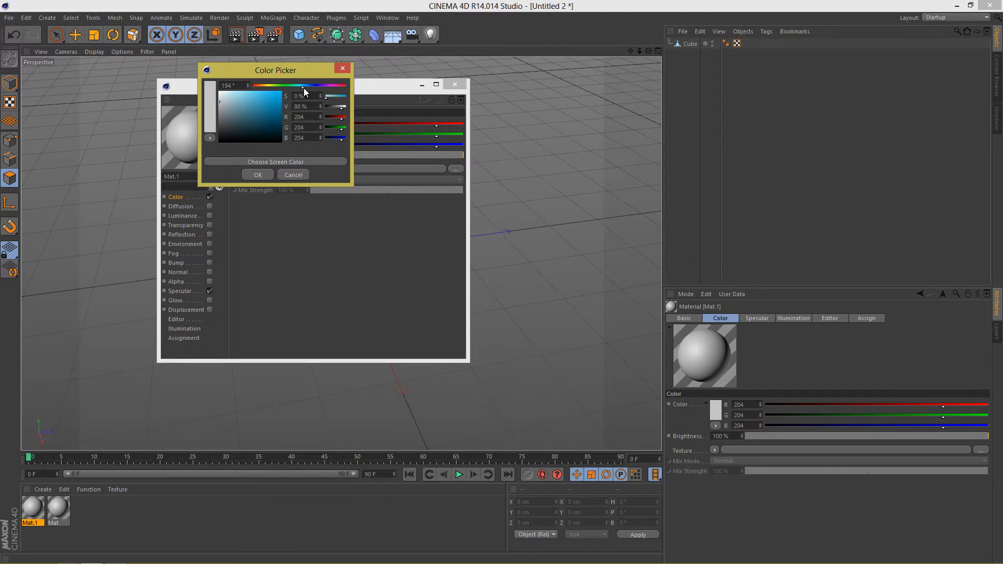
click(238, 95)
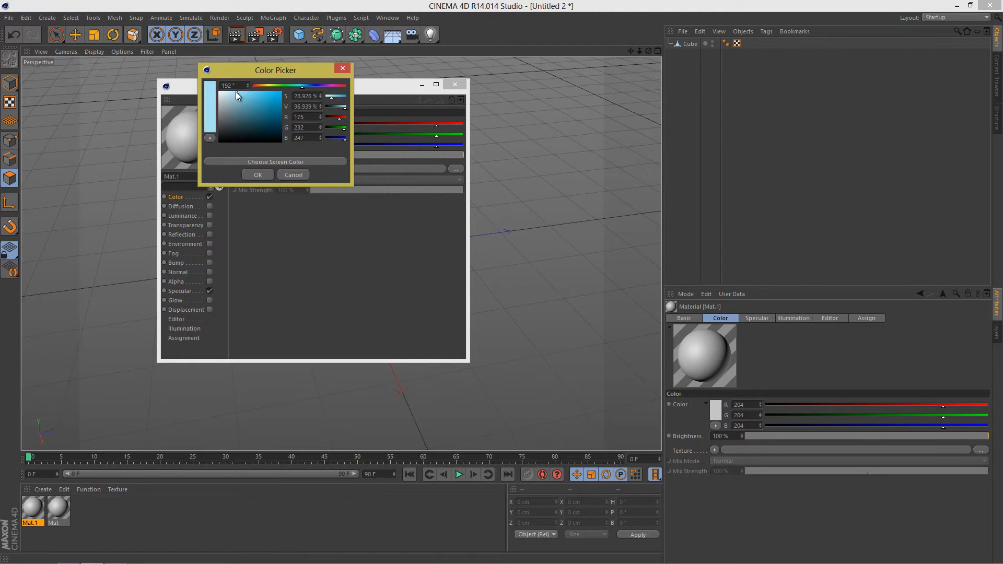
click(234, 92)
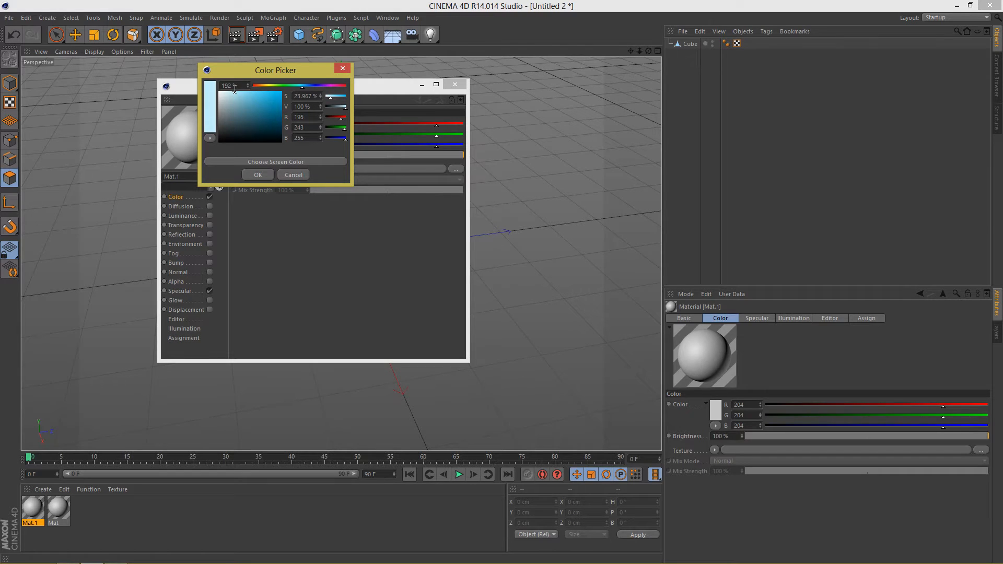
click(257, 174)
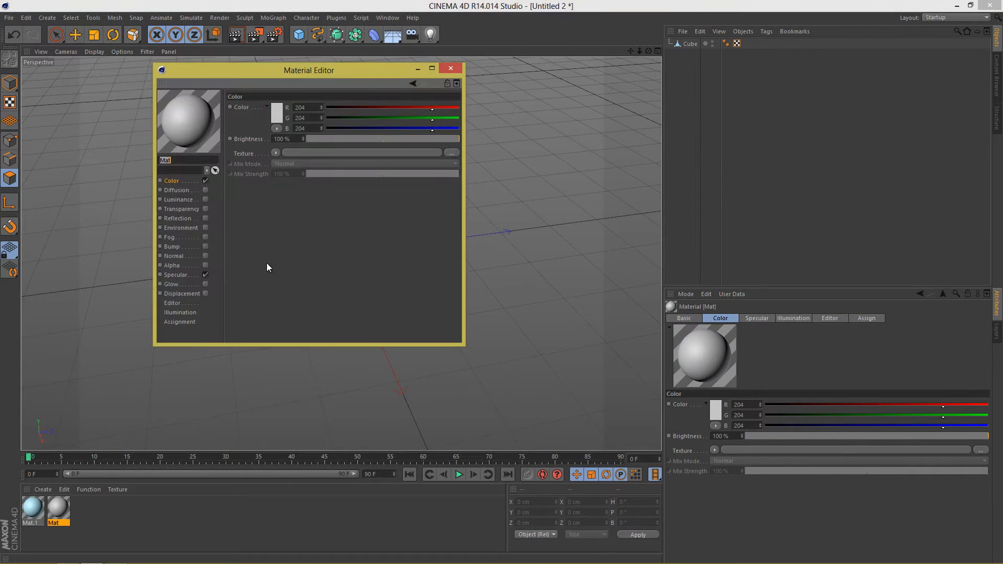
Pick a saturated bright yellow (255, 249, 82) for Mat, then close the Material Editor.
click(275, 107)
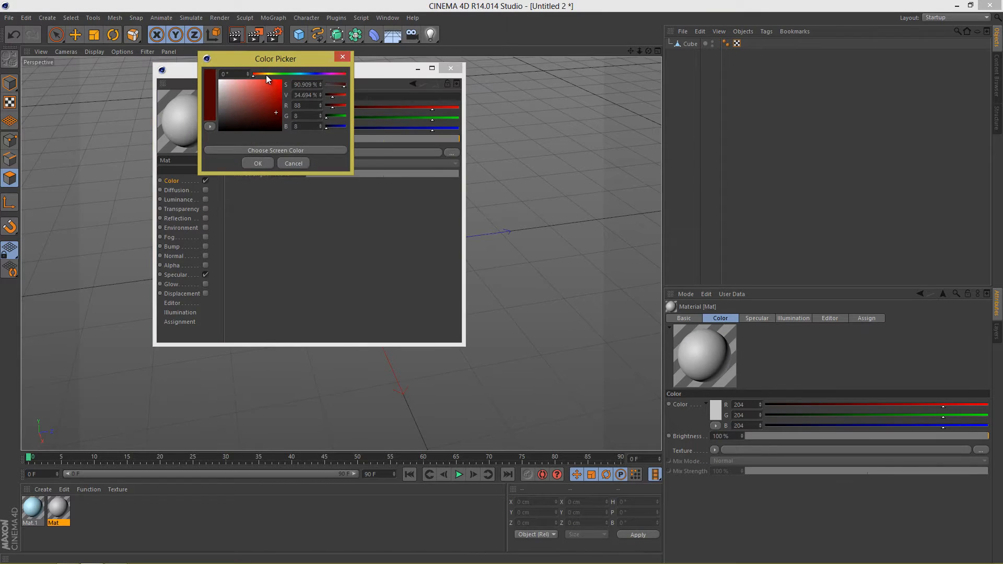
drag(254, 74, 272, 74)
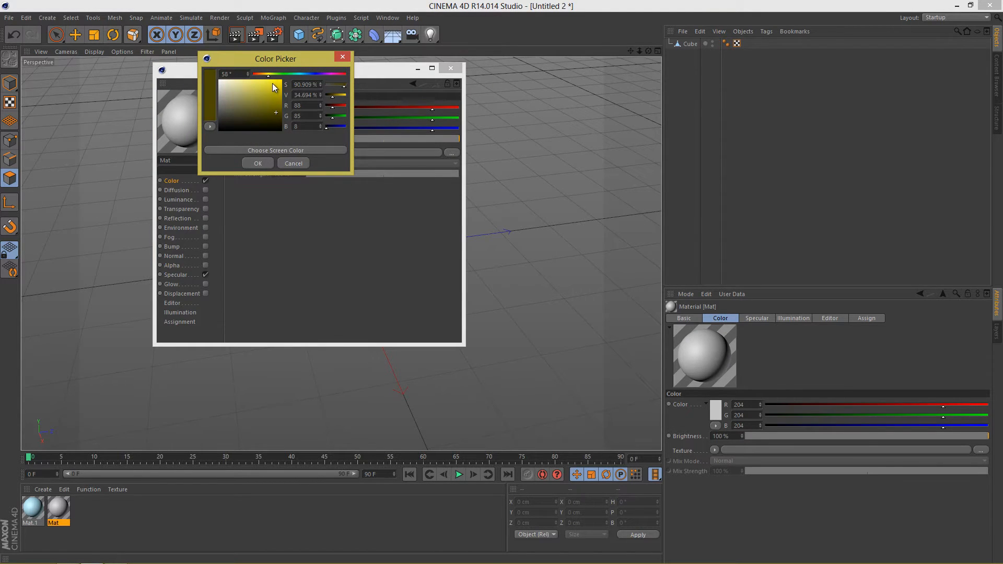
click(214, 73)
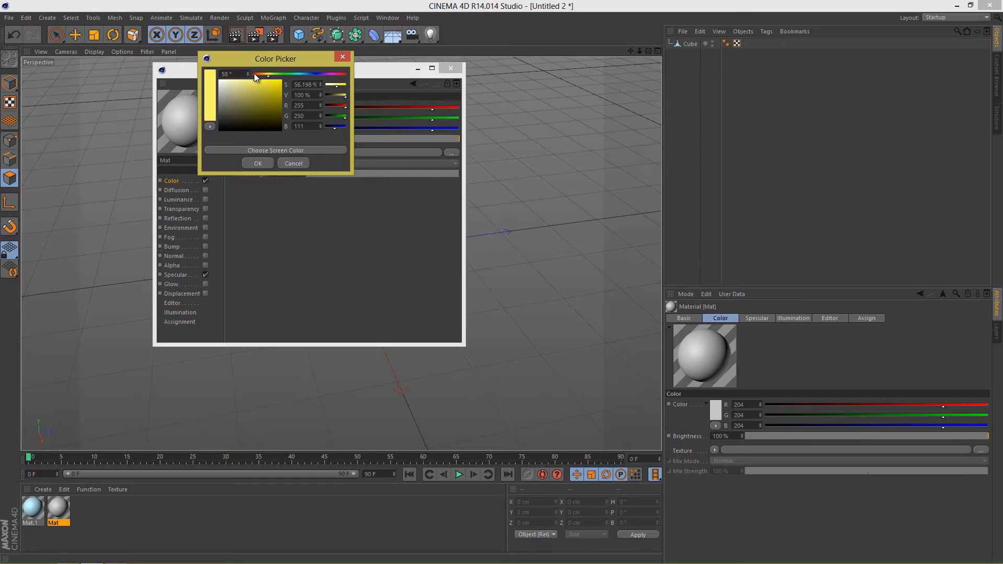
drag(275, 80, 261, 79)
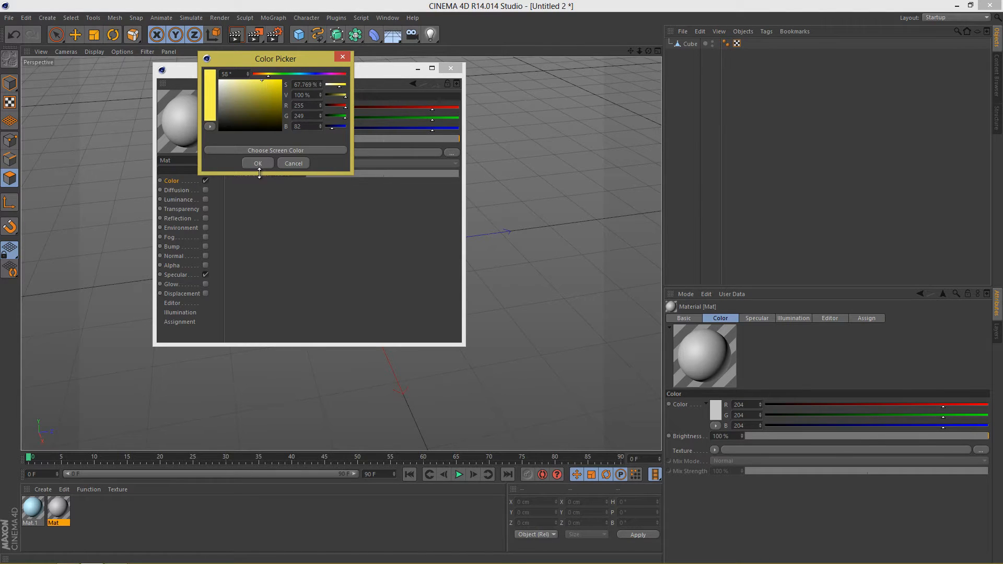
click(257, 163)
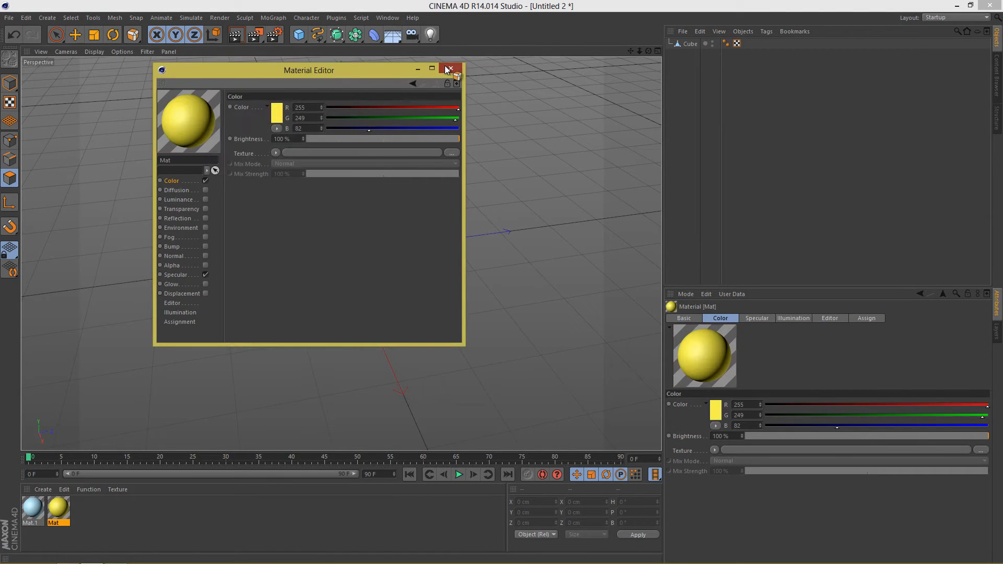
click(447, 68)
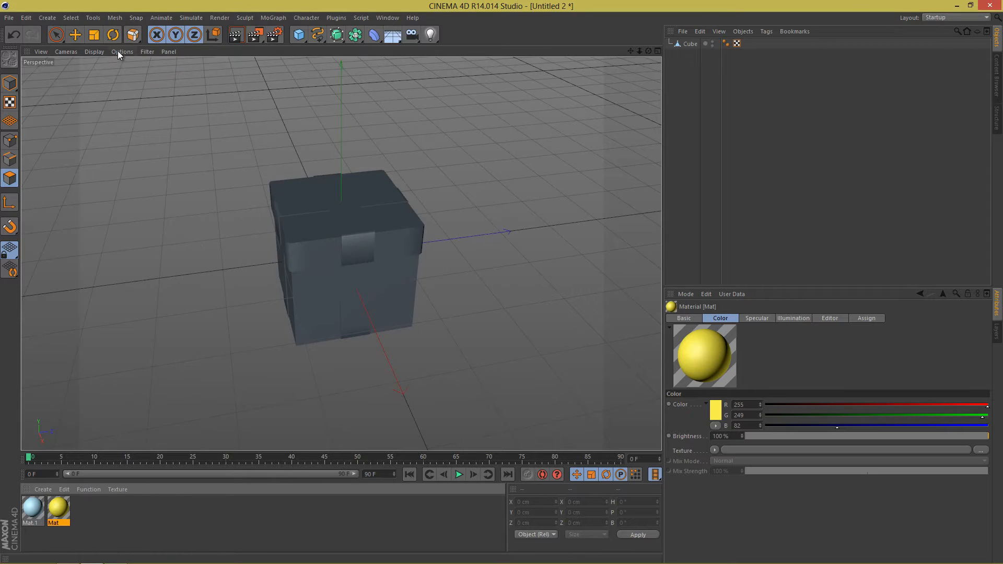
Use Loop Selection to select the Cube's two crossing ribbon loops.
click(131, 35)
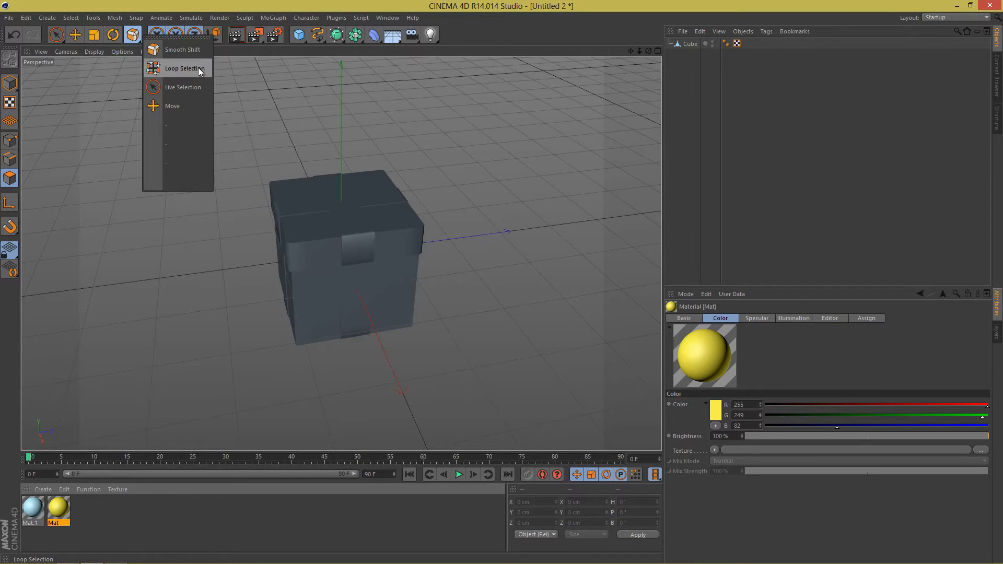
click(182, 68)
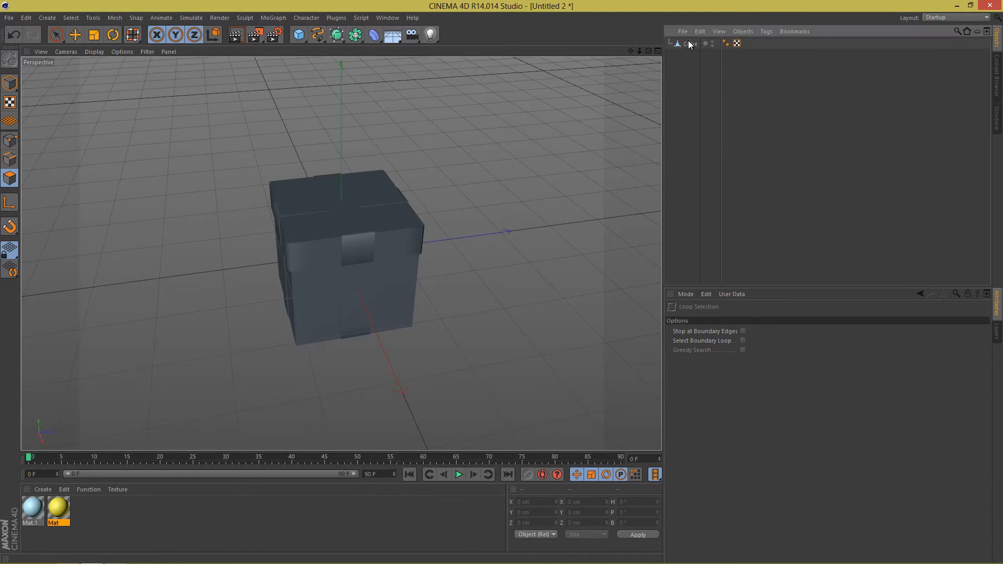
click(358, 239)
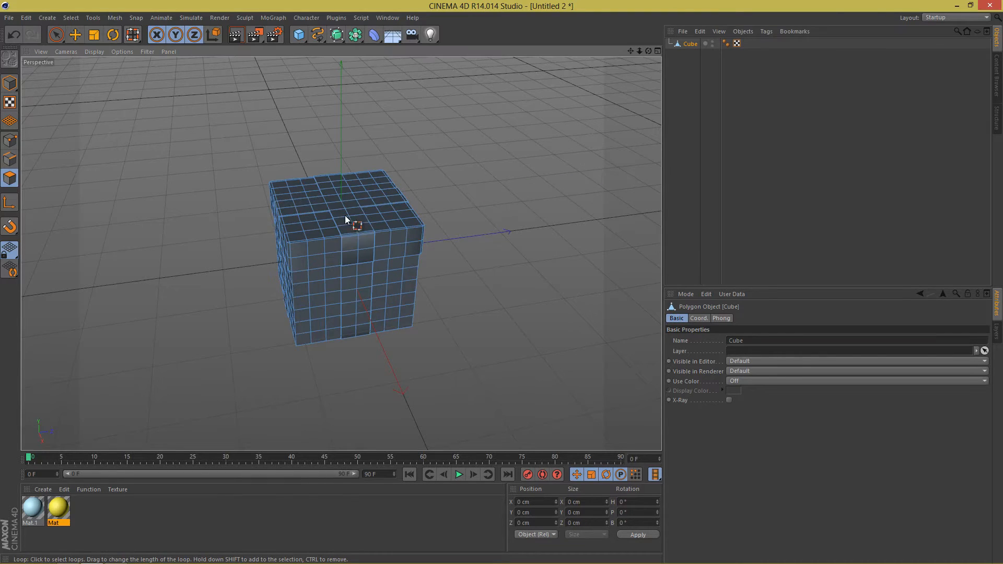
click(351, 230)
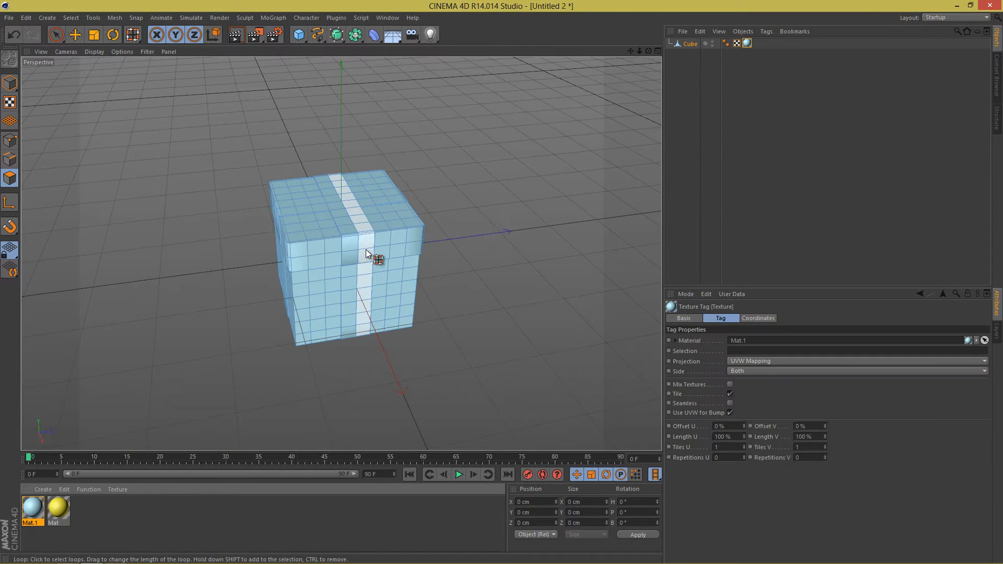
click(348, 234)
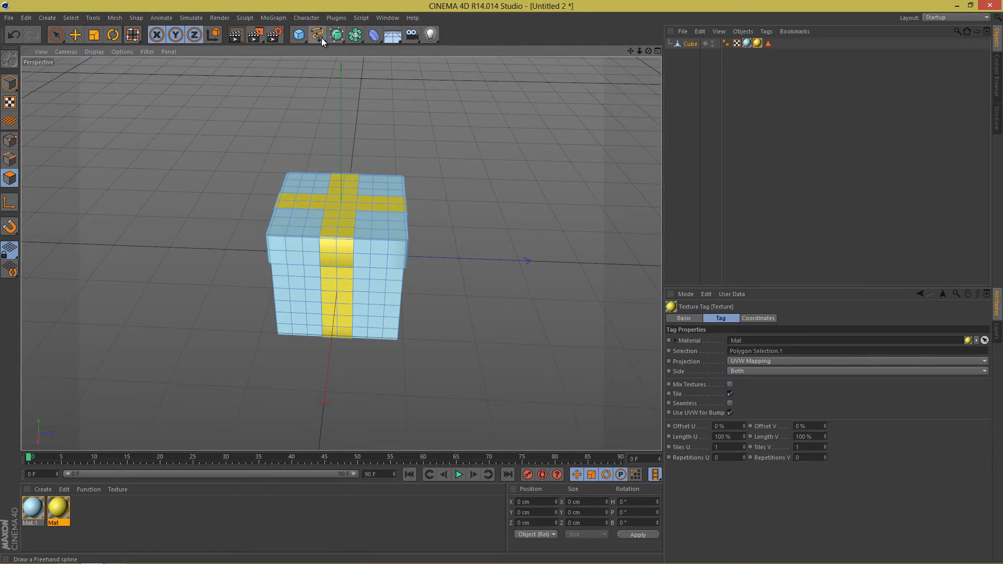
Add a Cissoid spline set to Lemniscate, scale it down and move it onto the box top.
click(313, 32)
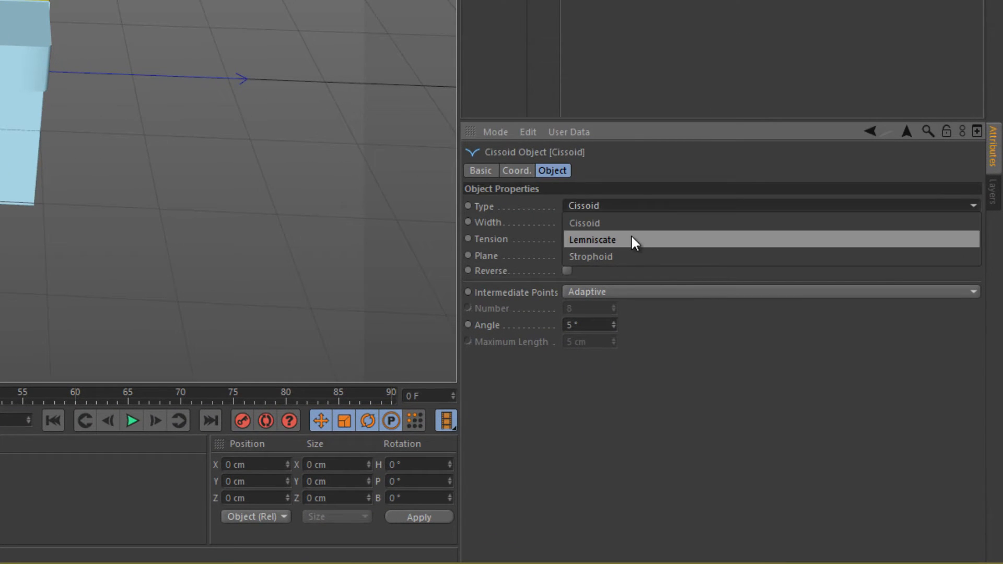
click(607, 239)
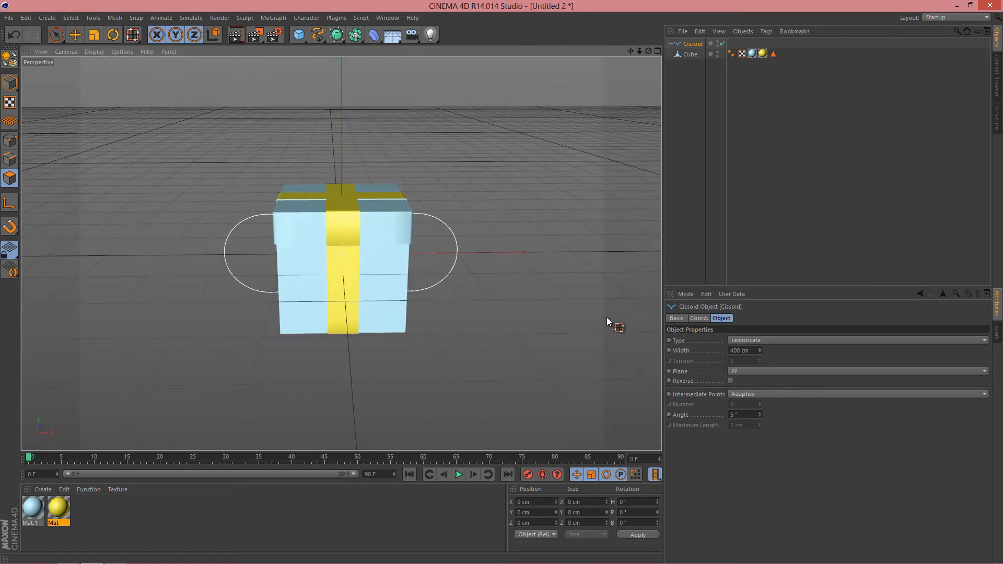
click(55, 35)
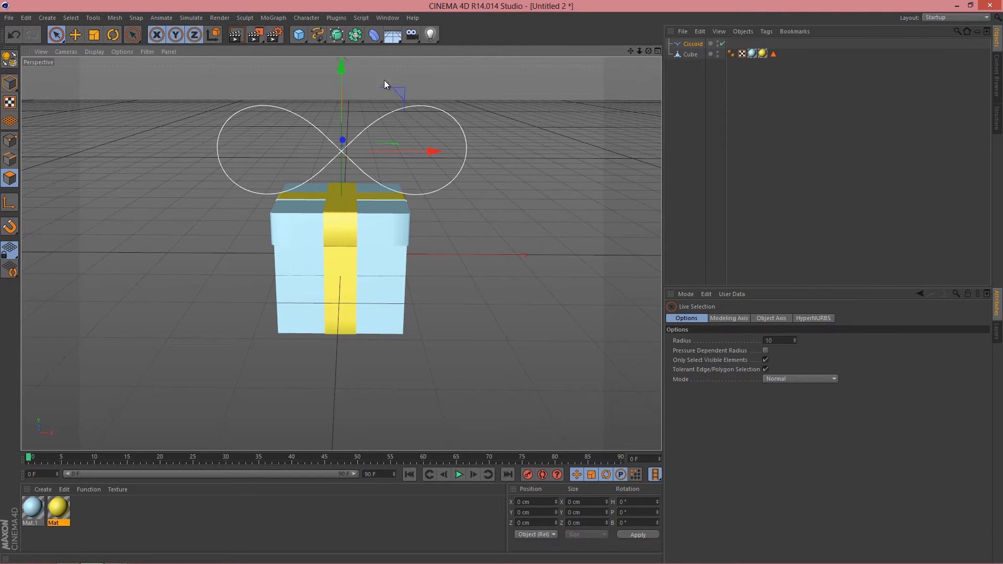
mouse_move(414, 171)
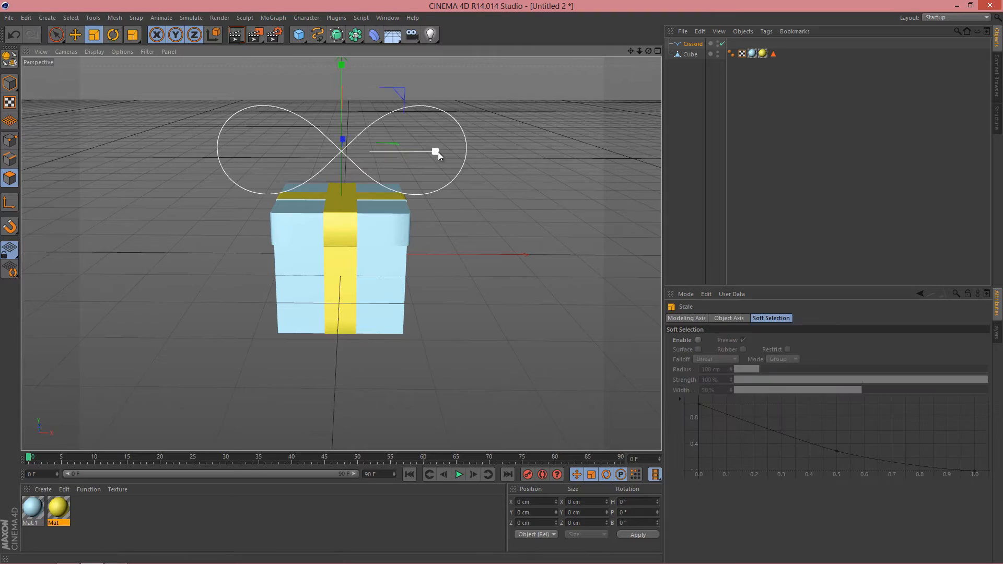
drag(437, 152, 384, 152)
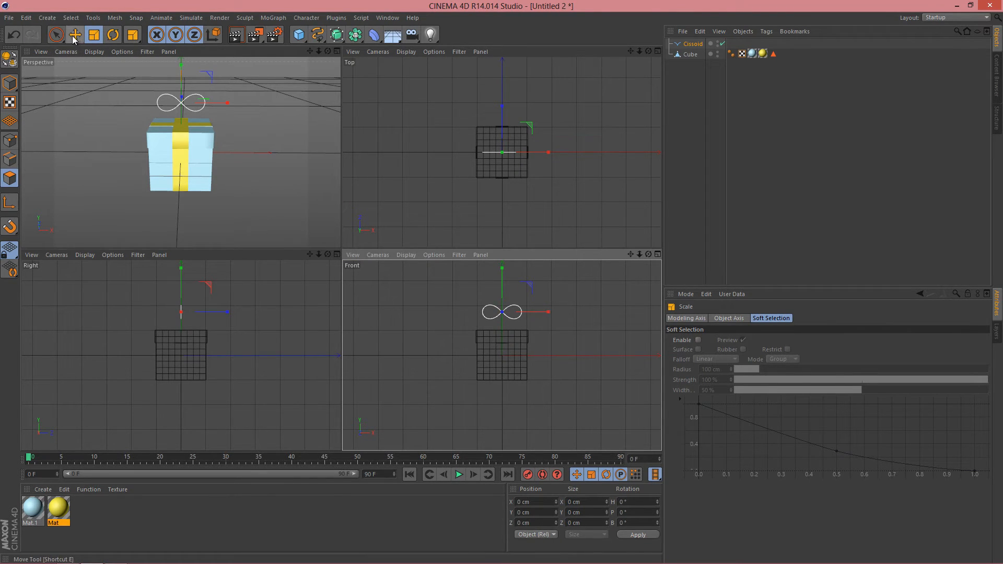
click(56, 35)
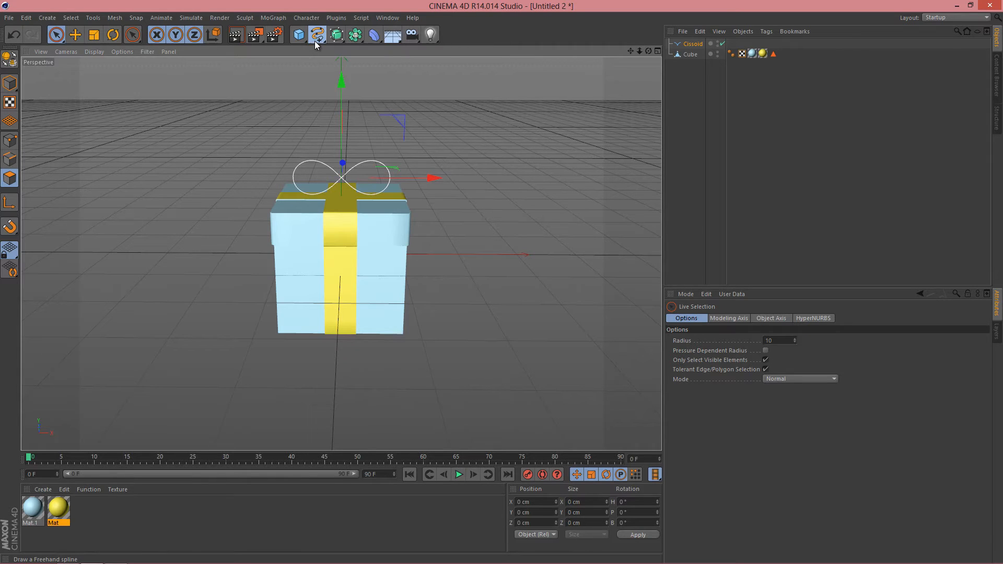
Add a Rectangle spline and scale it to under half size.
click(314, 34)
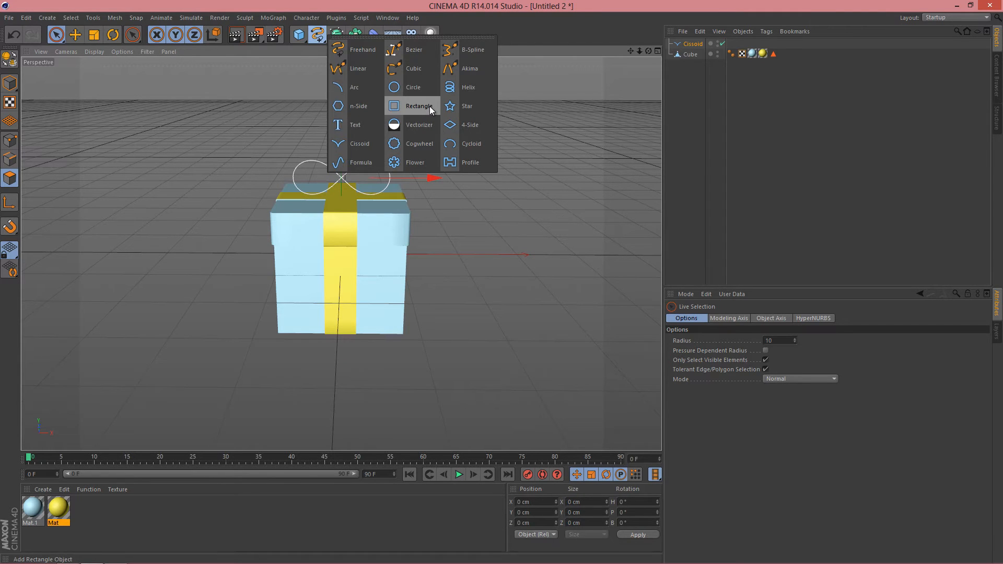
click(418, 106)
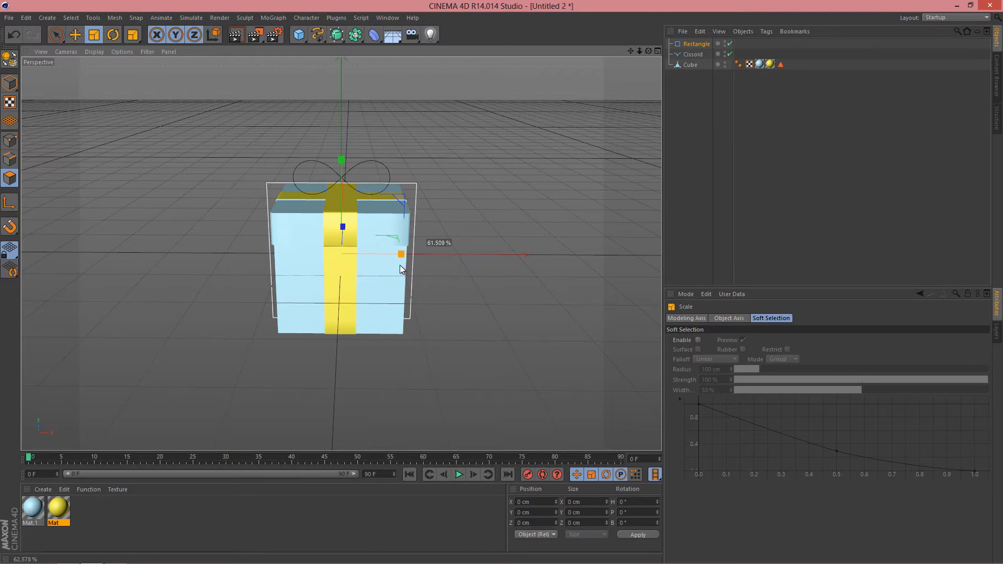
drag(401, 253, 377, 254)
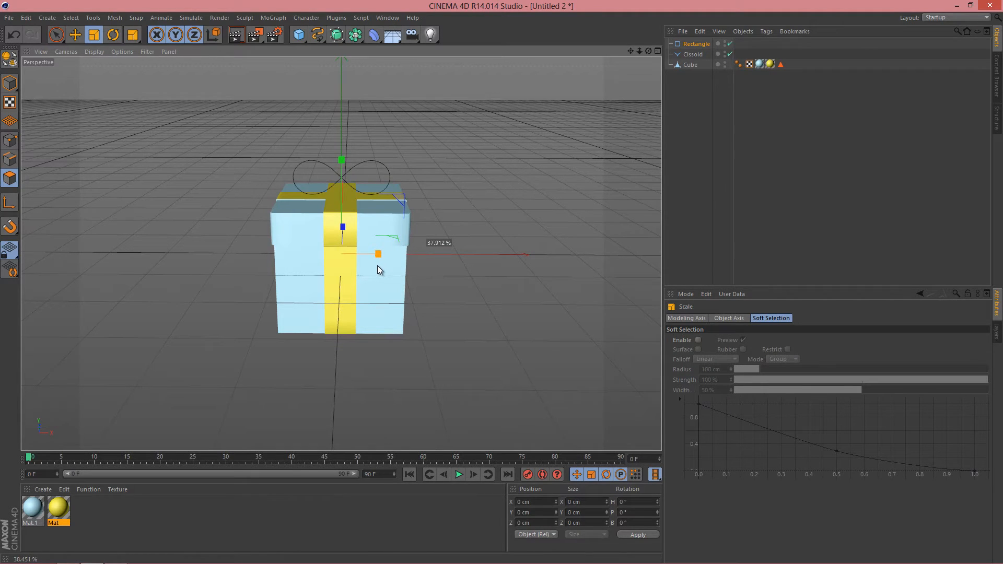
drag(377, 254, 389, 255)
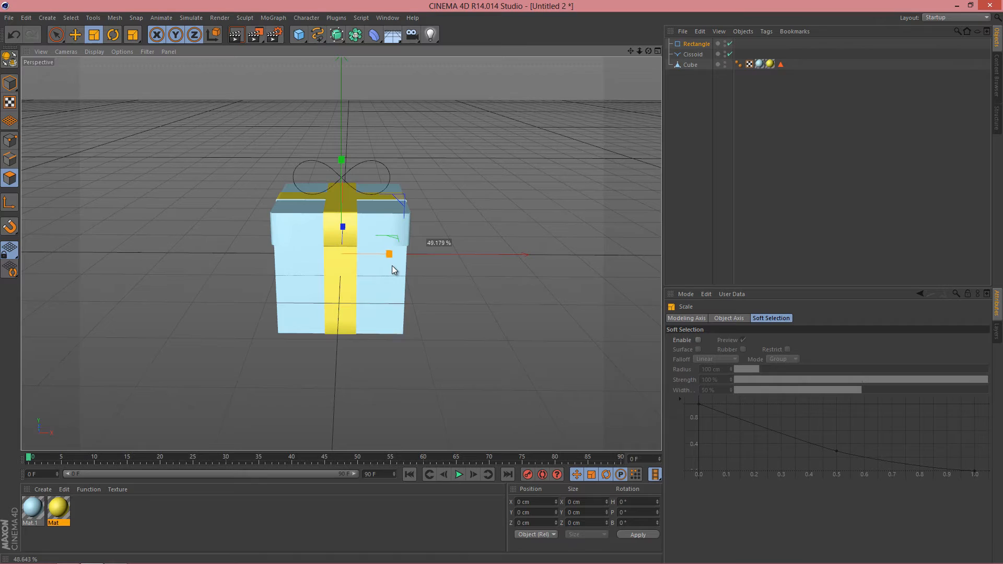
drag(390, 254, 385, 254)
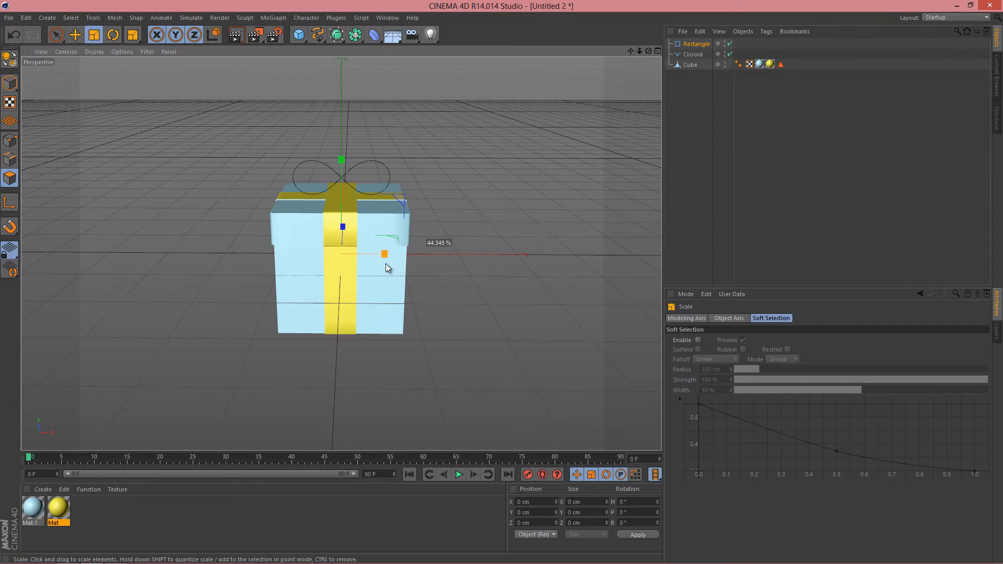
Add a Sweep generator and nest the Rectangle and Cissoid splines inside it.
click(333, 33)
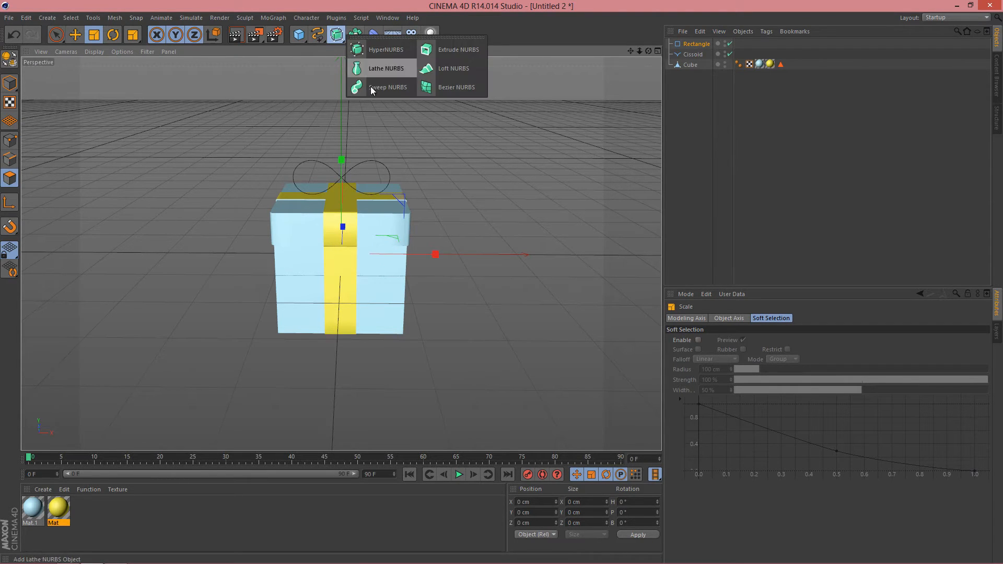
click(387, 88)
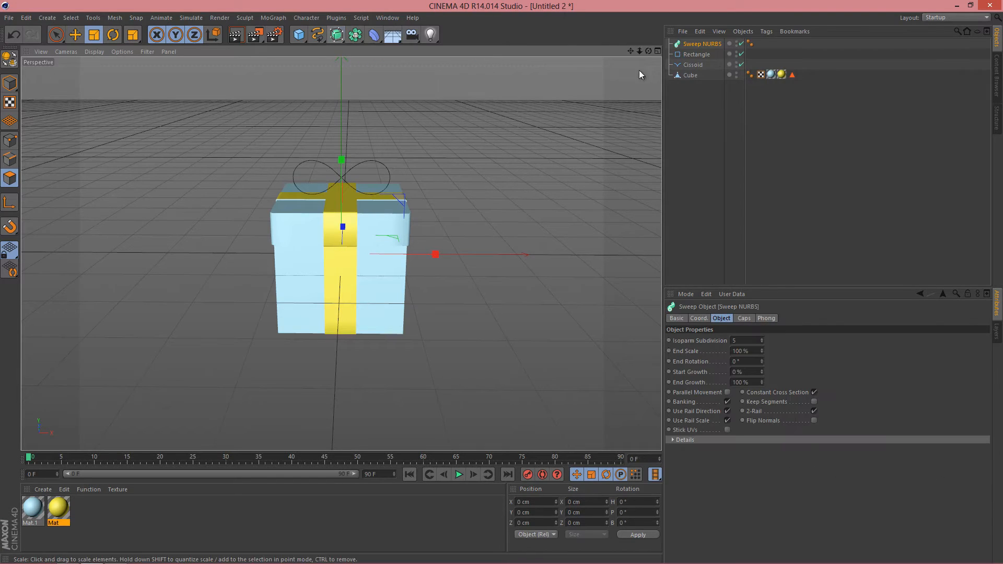
click(697, 54)
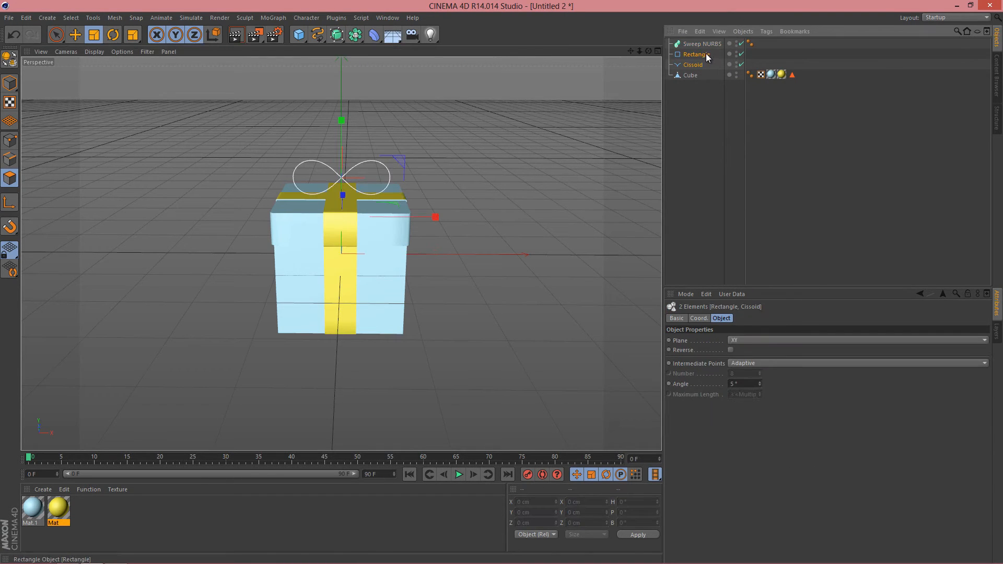
mouse_move(709, 56)
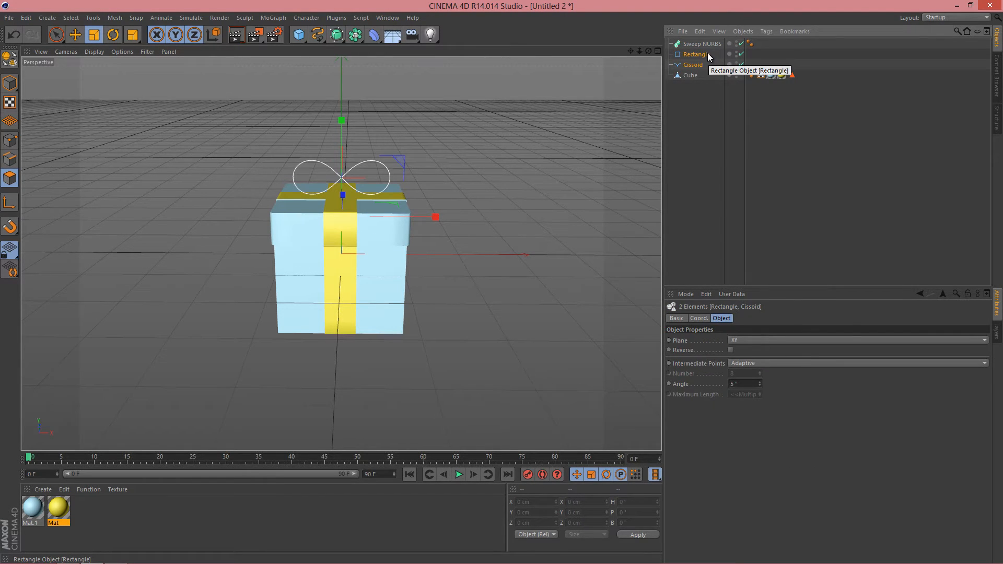
click(704, 44)
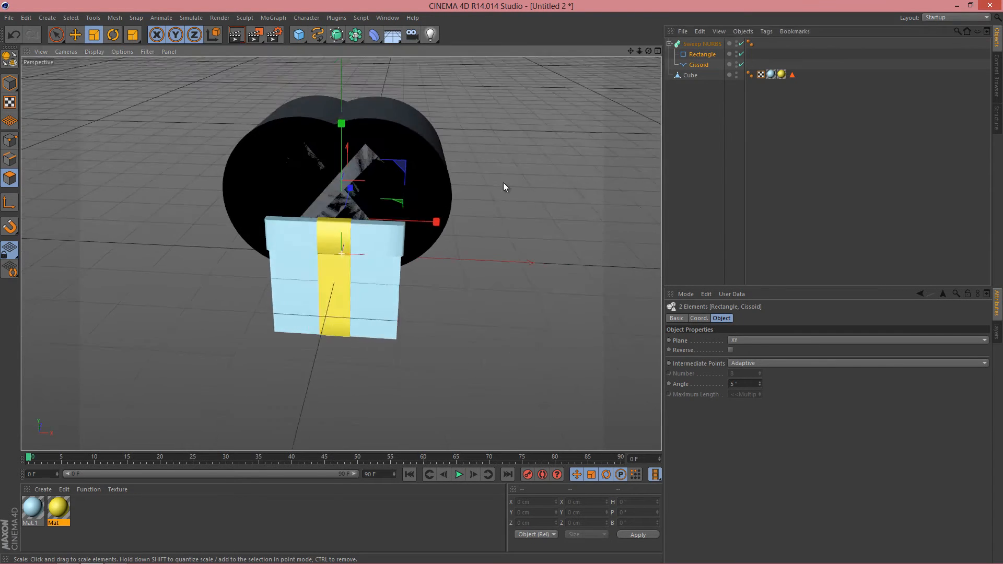
Adjust the Rectangle profile's width and height, enable rounding, and set width to 2 cm.
drag(505, 187, 212, 197)
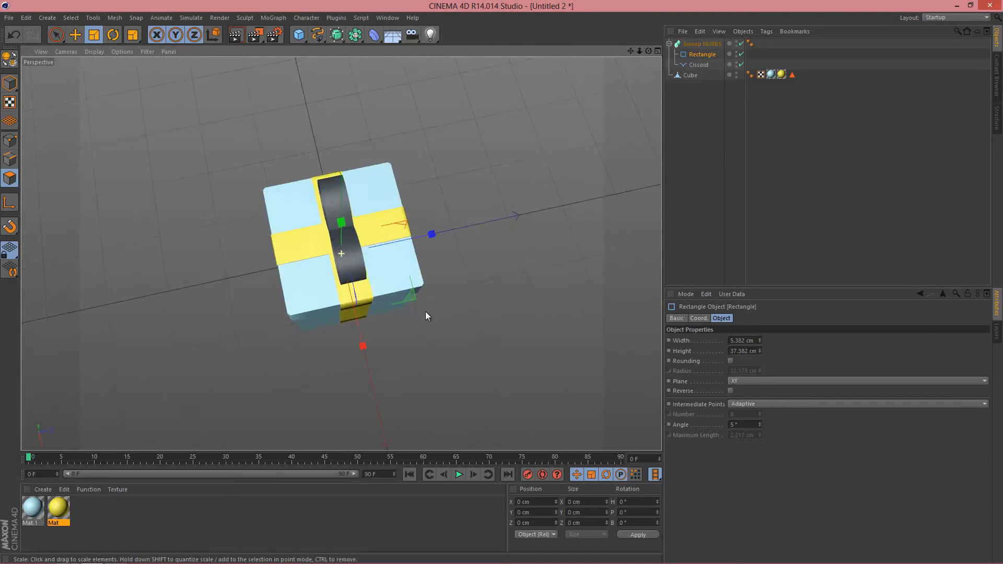
click(759, 339)
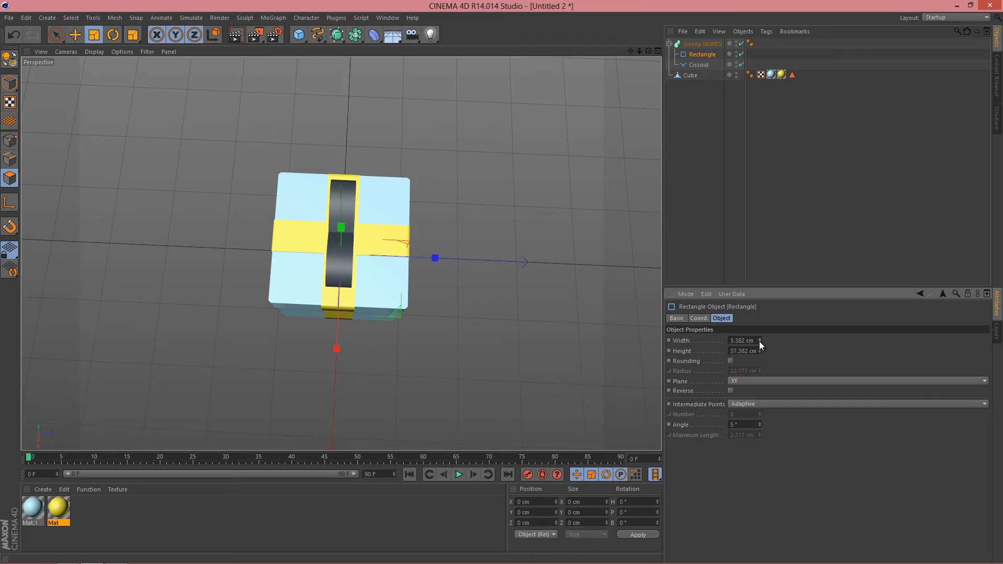
drag(760, 351, 760, 356)
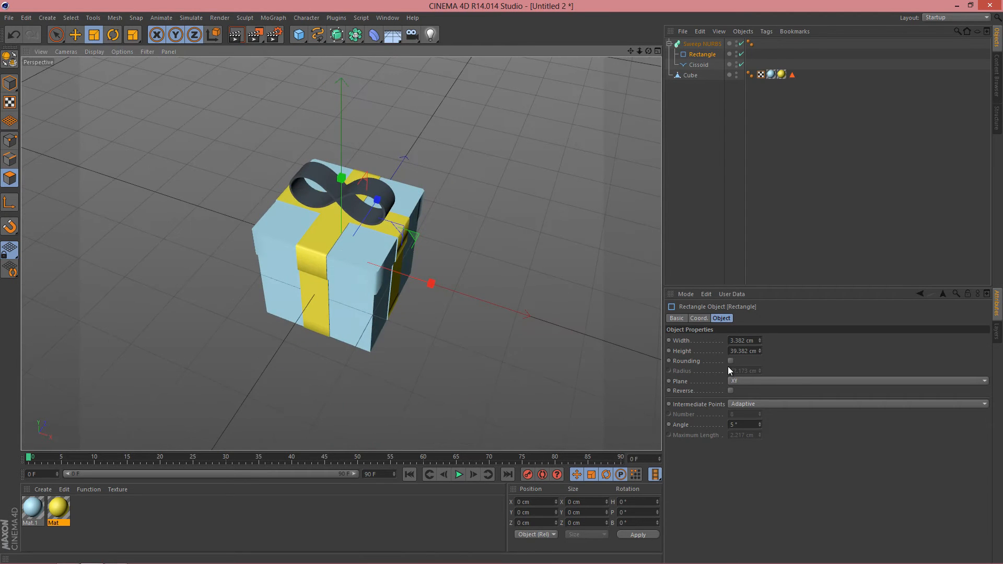
click(730, 361)
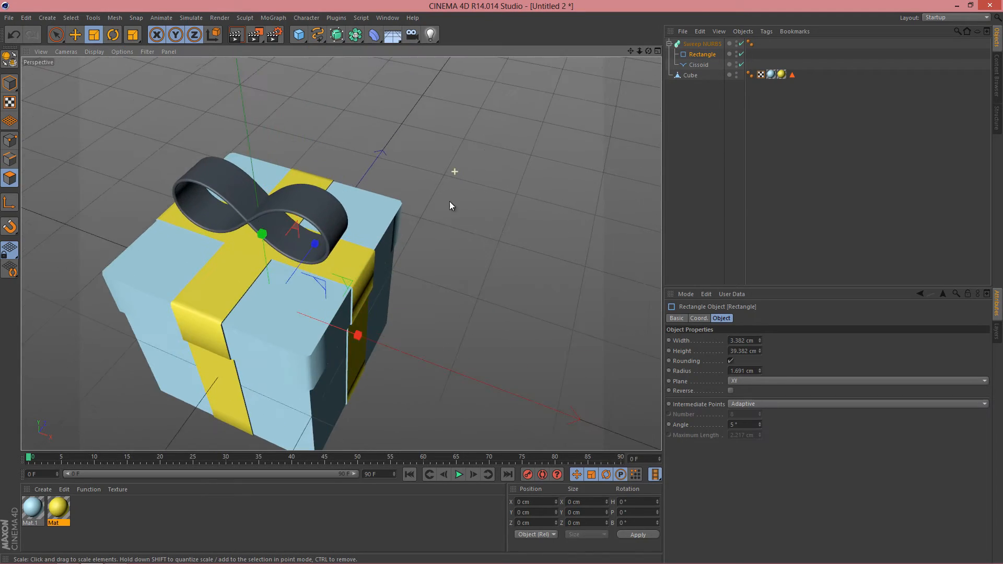
drag(450, 206, 564, 148)
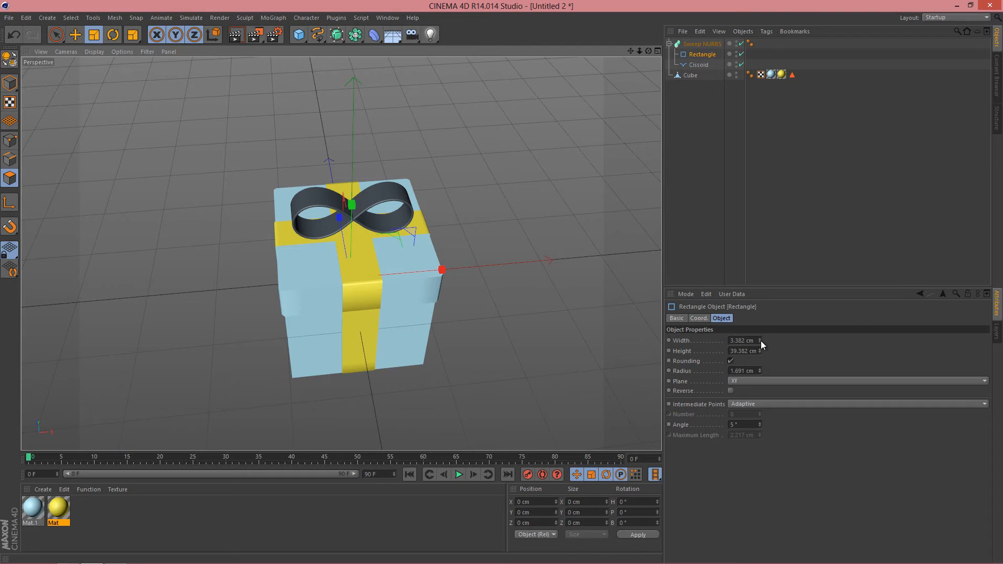
text(2 cm)
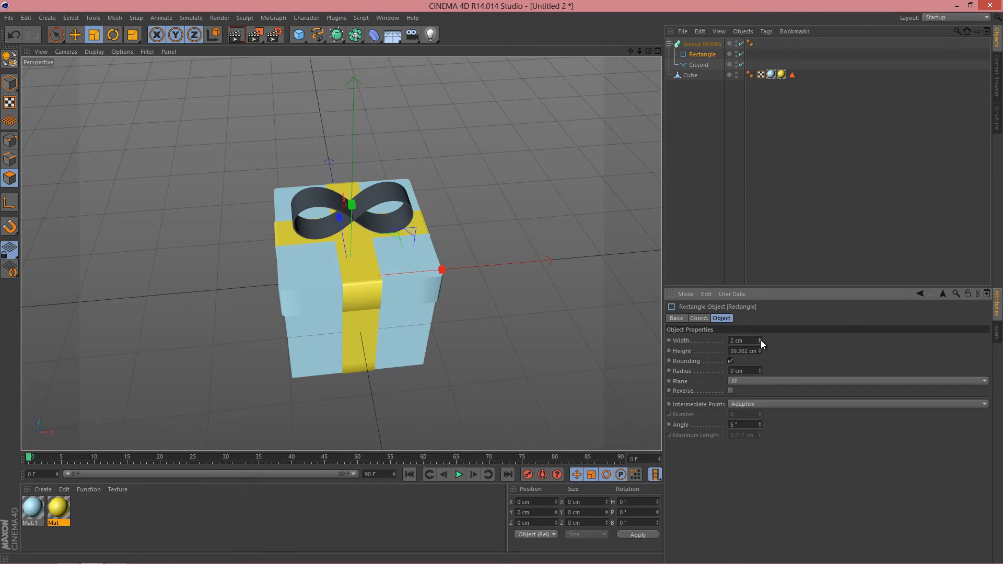
click(738, 340)
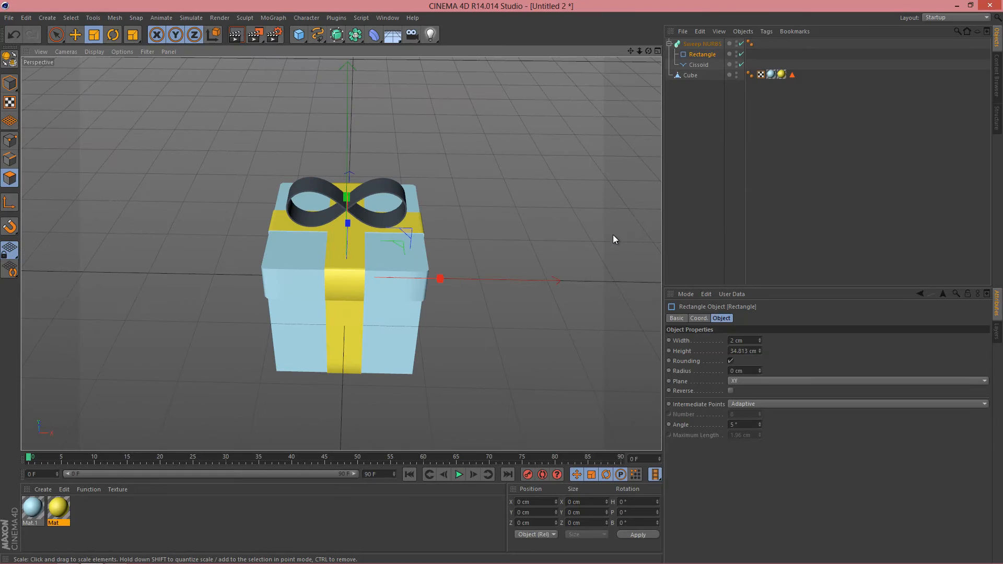
mouse_move(644, 223)
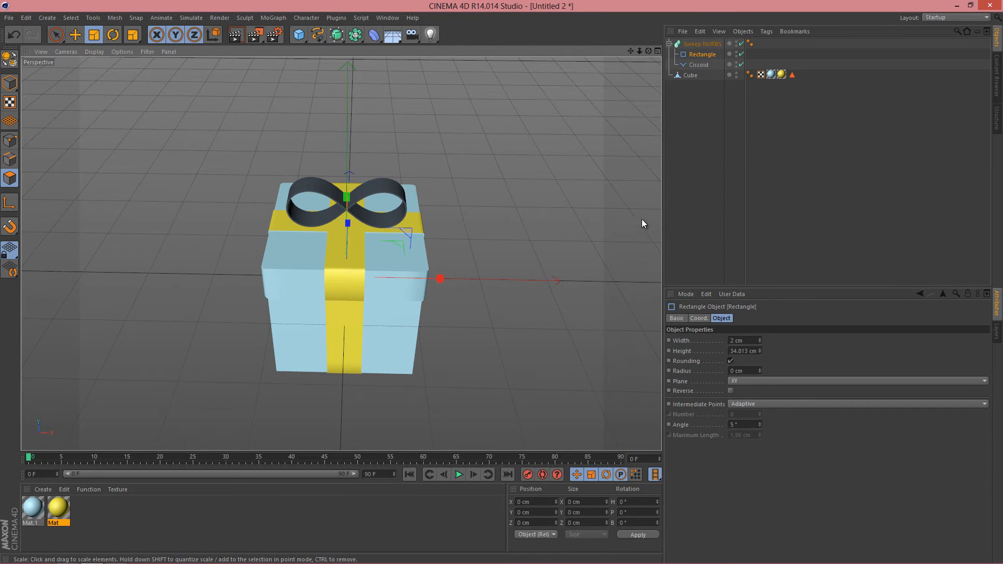
Make the bow Sweep NURBS editable and connect it with its caps into polygon geometry.
click(702, 43)
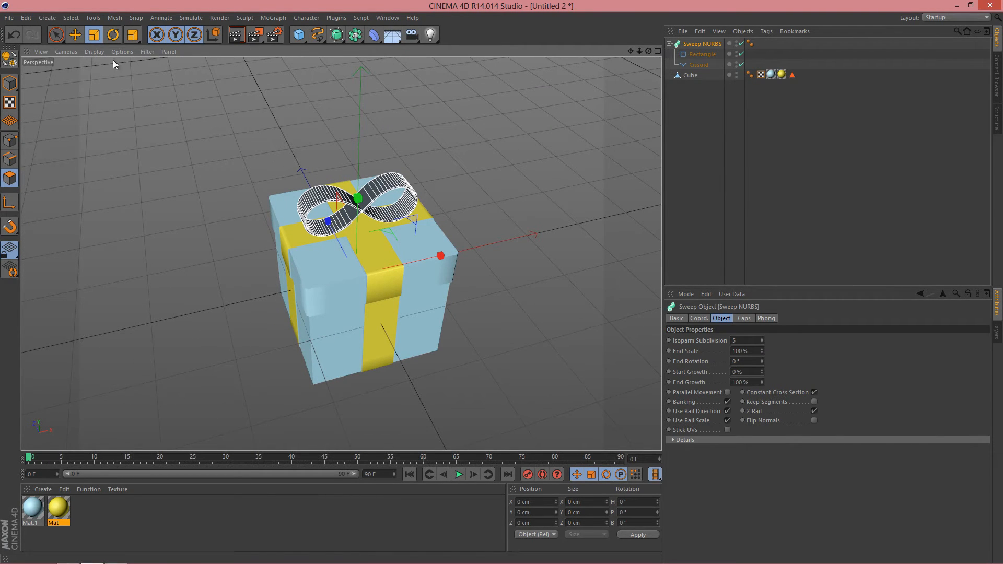
mouse_move(9, 64)
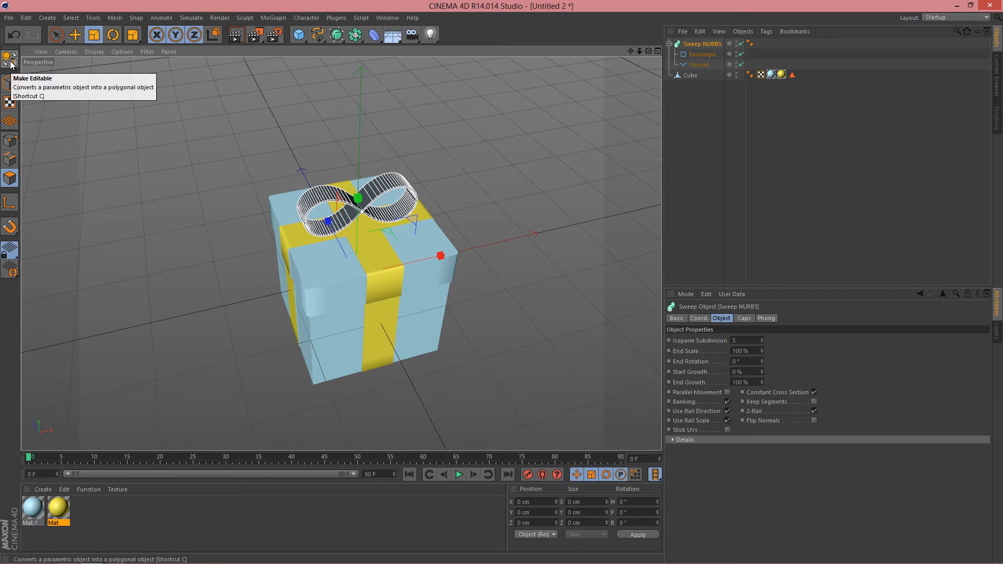
click(7, 59)
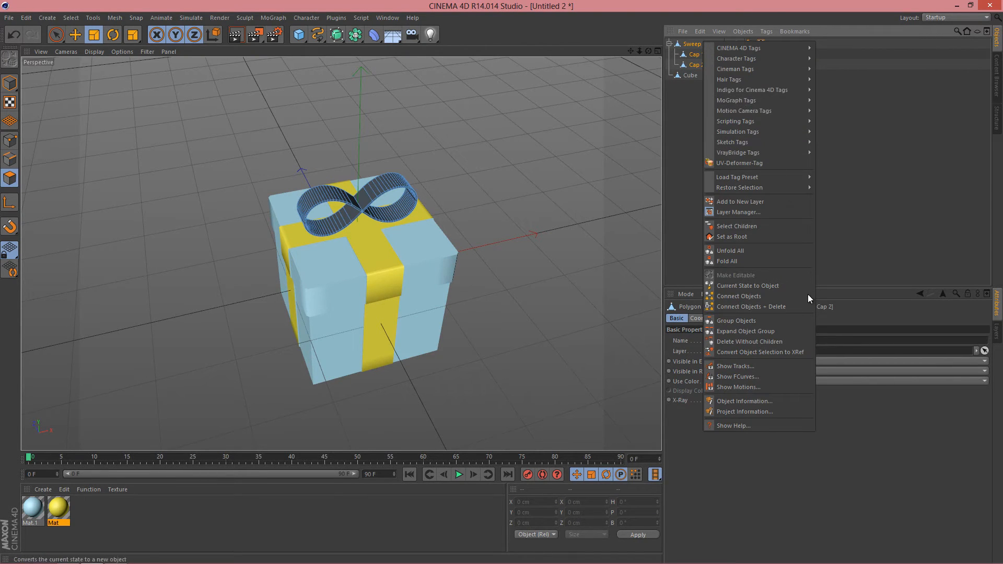
click(747, 286)
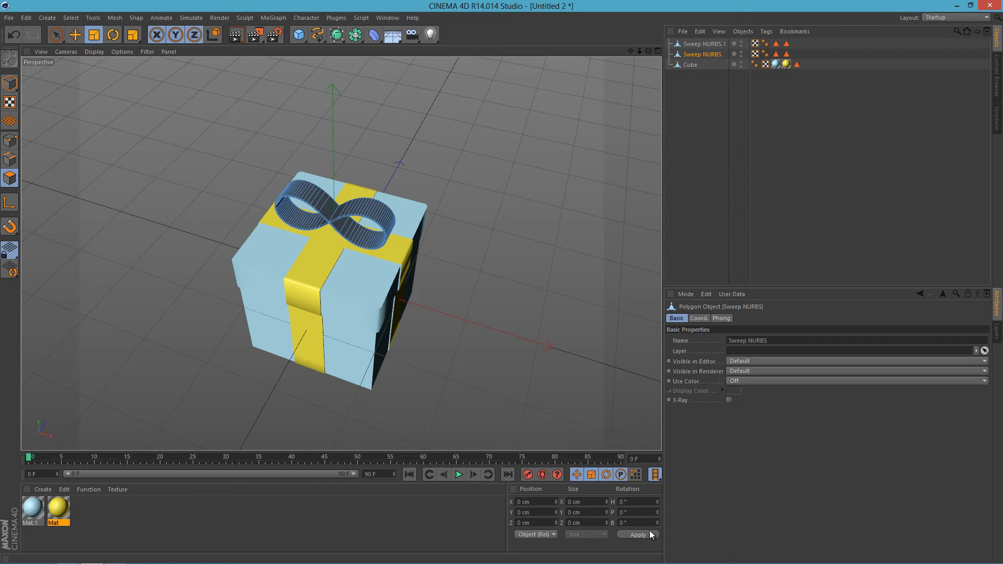
Rotate the copied bow loop 90° on heading so the two loops cross, then view the front.
click(110, 34)
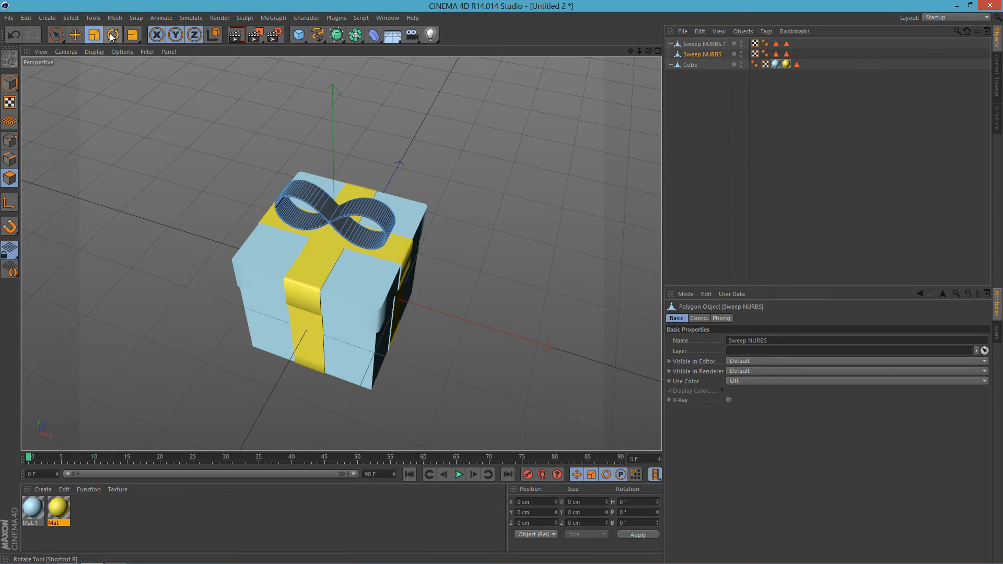
click(112, 34)
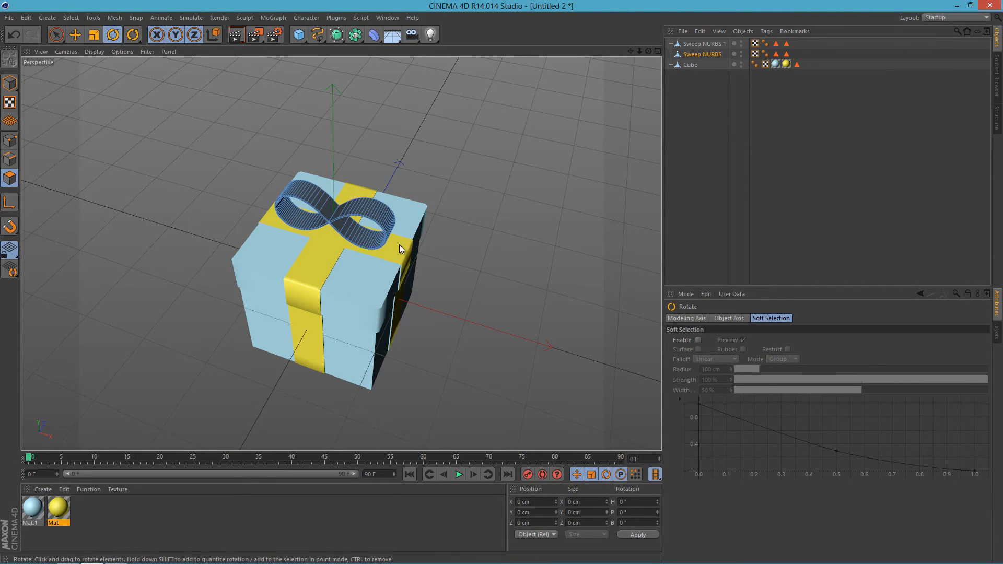
mouse_move(145, 134)
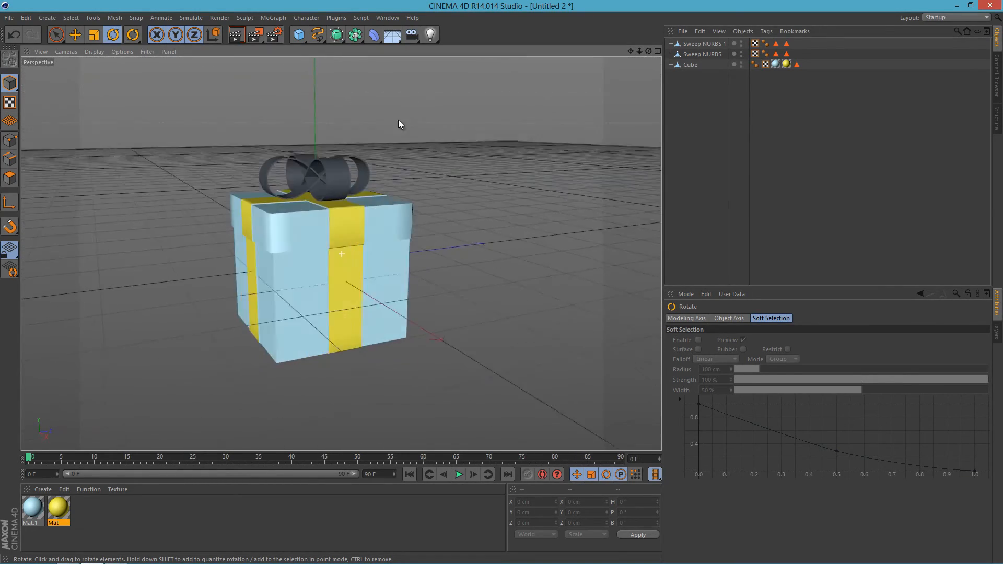
drag(399, 125, 512, 208)
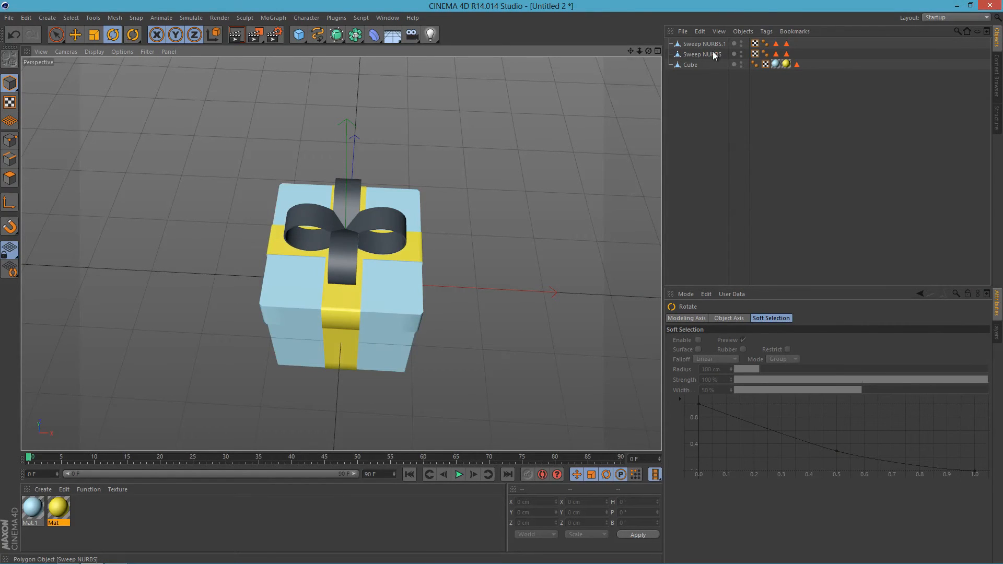
Rotate the copied bow loops around the vertical axis into a four-loop rosette.
click(710, 44)
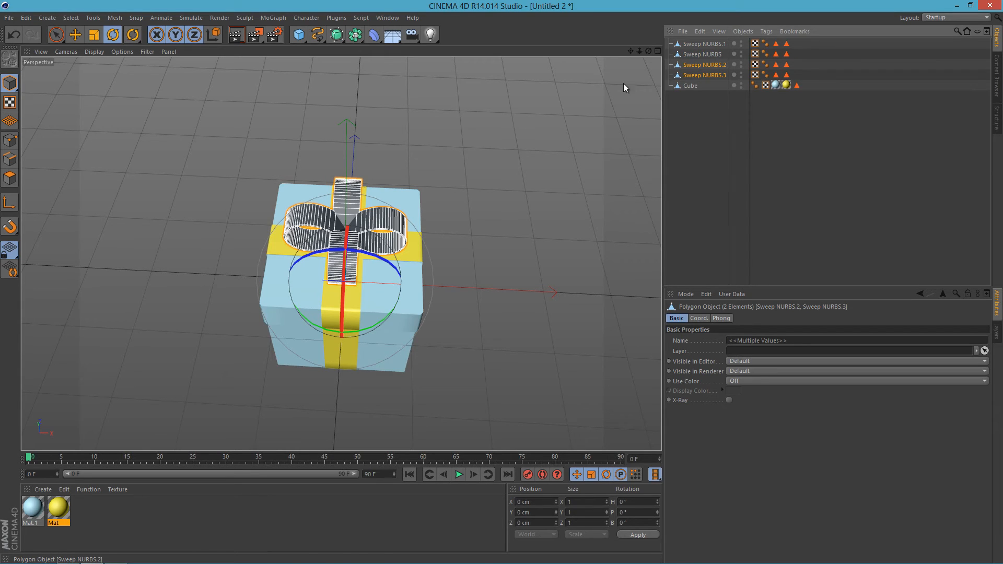
drag(623, 87, 467, 193)
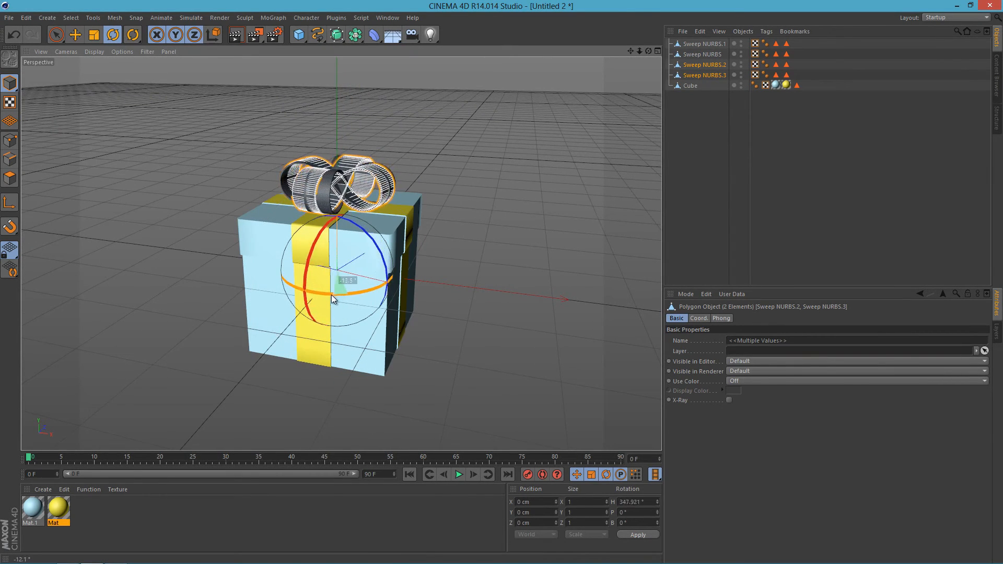
drag(333, 300, 384, 257)
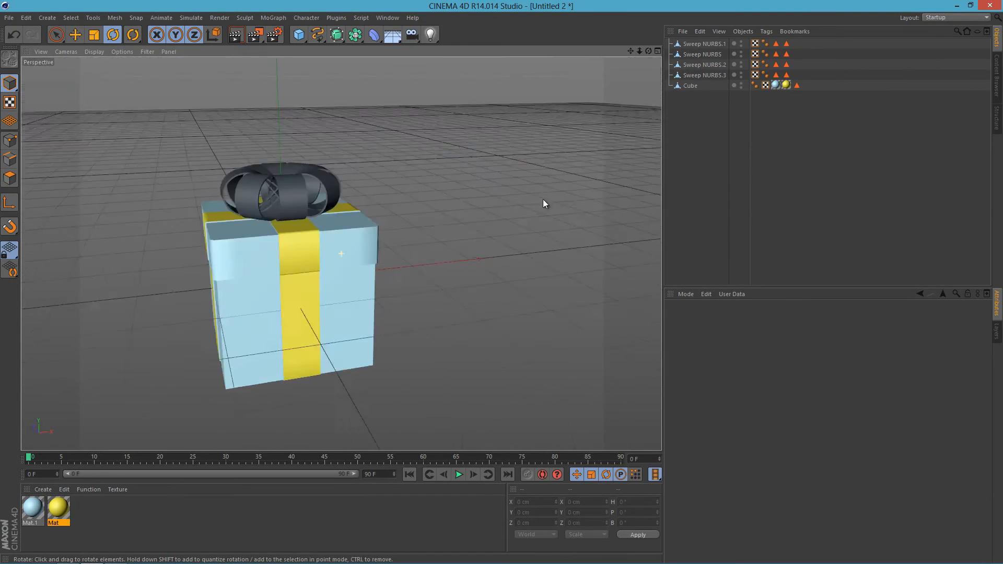
drag(544, 203, 448, 332)
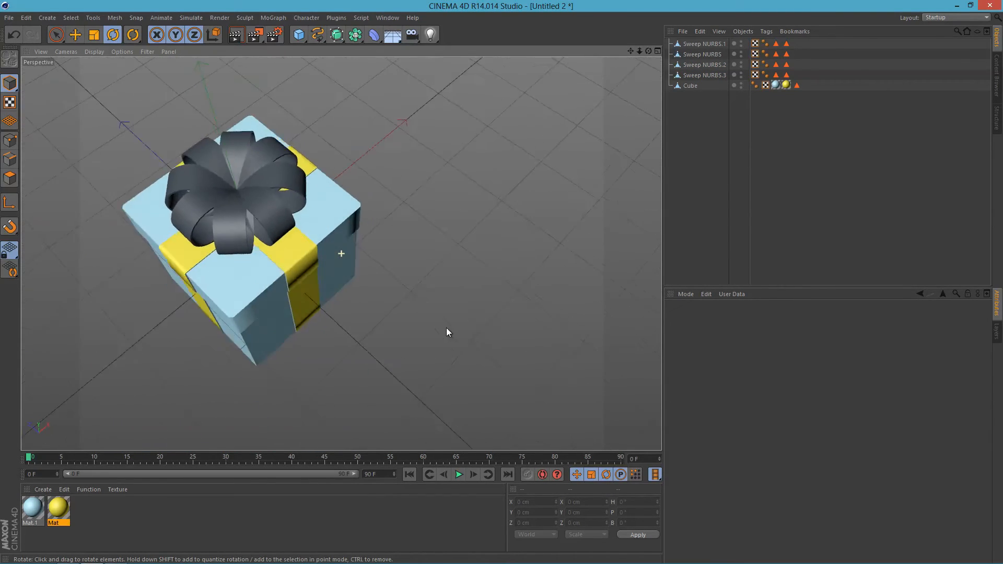
click(704, 75)
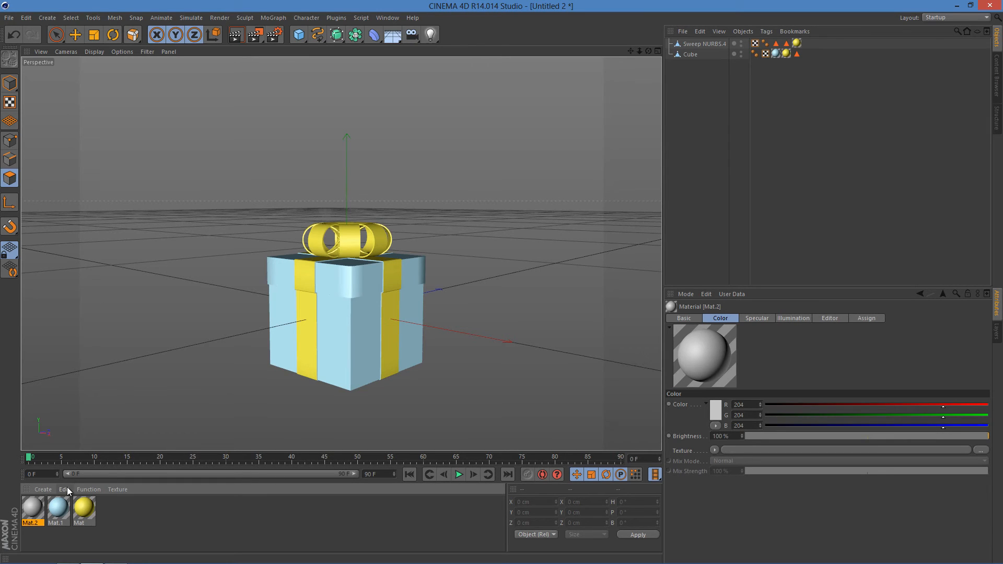
mouse_move(54, 492)
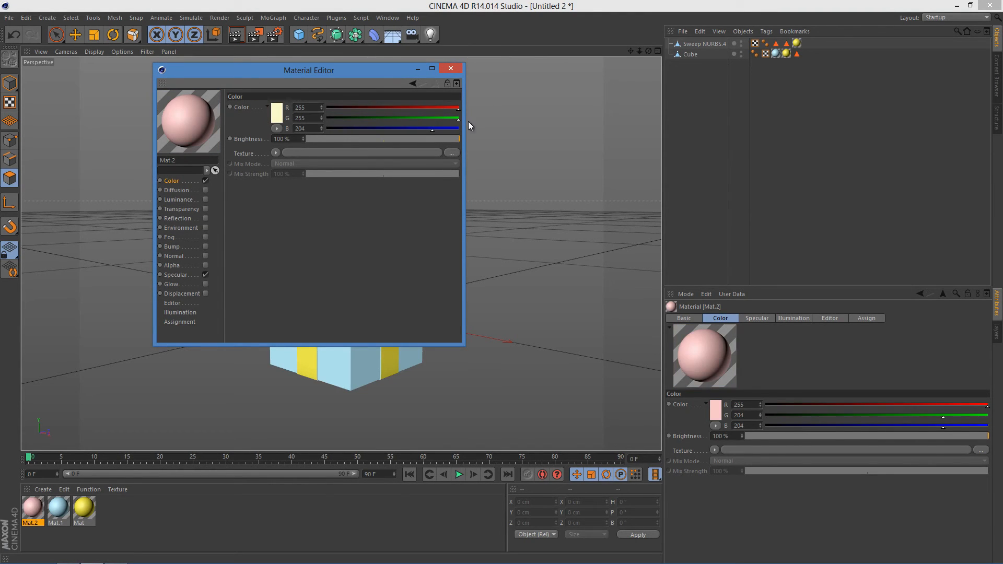
Turn on Luminance for Mat.2 and start tinting its glow colour toward yellow.
click(181, 208)
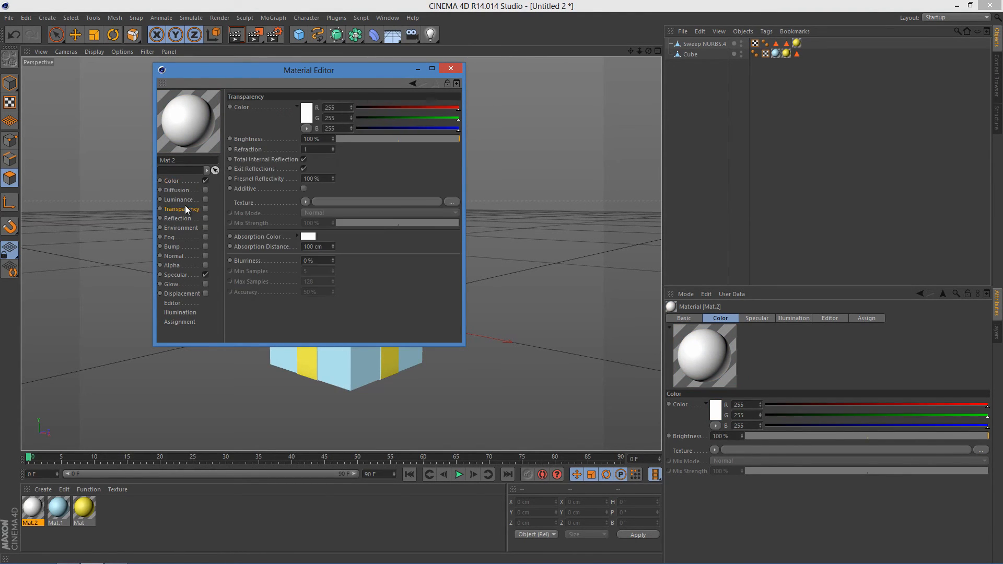
click(206, 199)
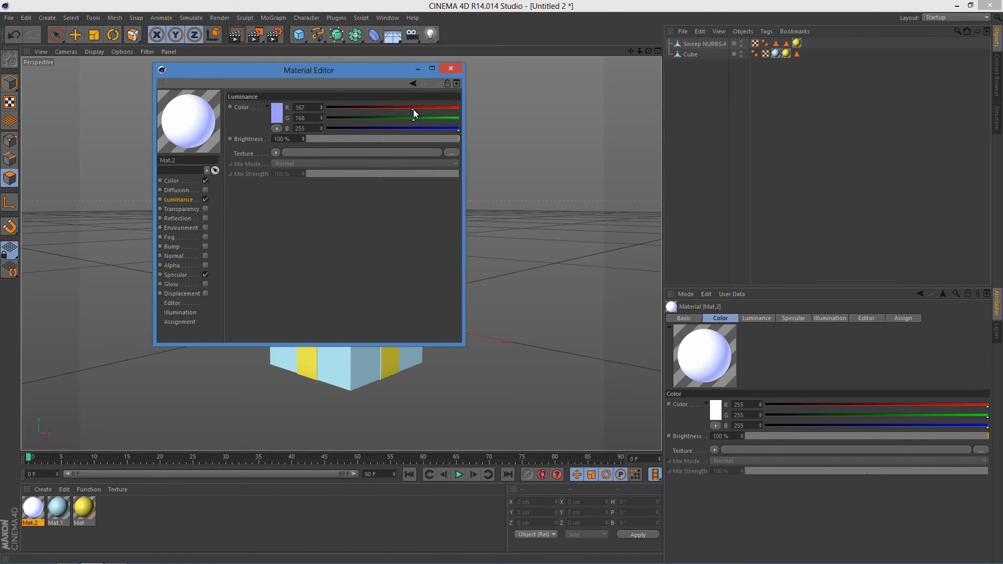
drag(458, 128, 407, 128)
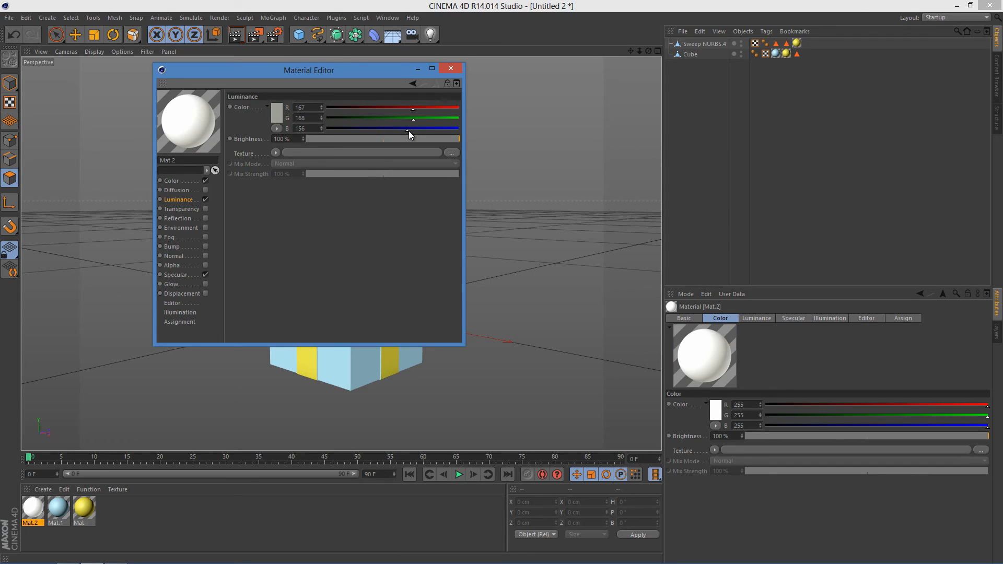
drag(413, 118, 403, 128)
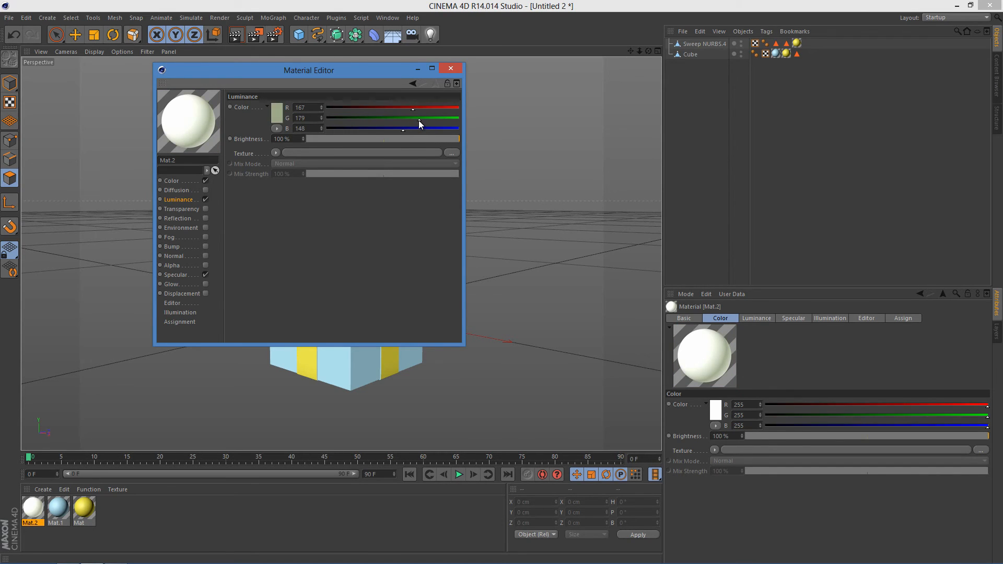
drag(413, 106, 423, 106)
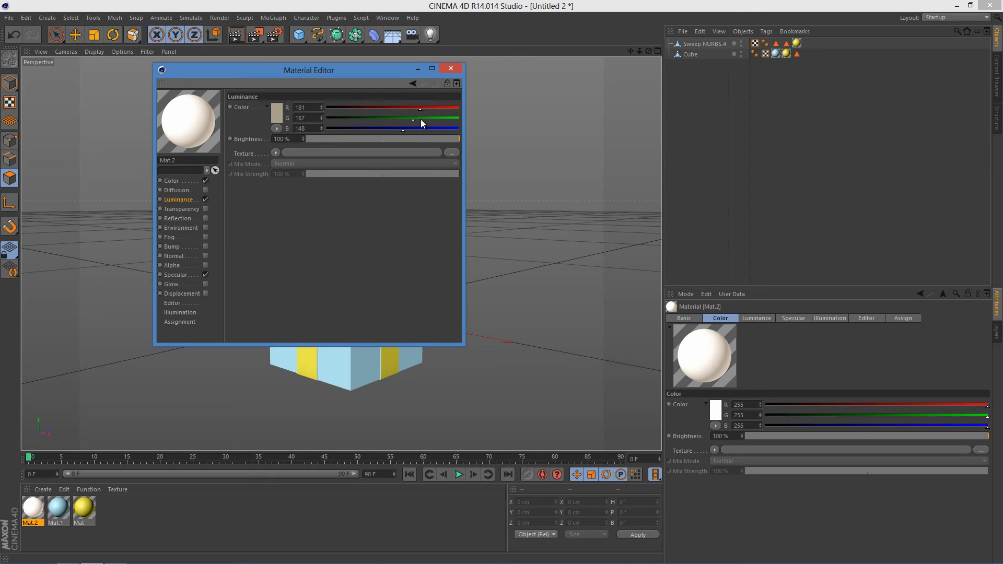
drag(420, 118, 402, 118)
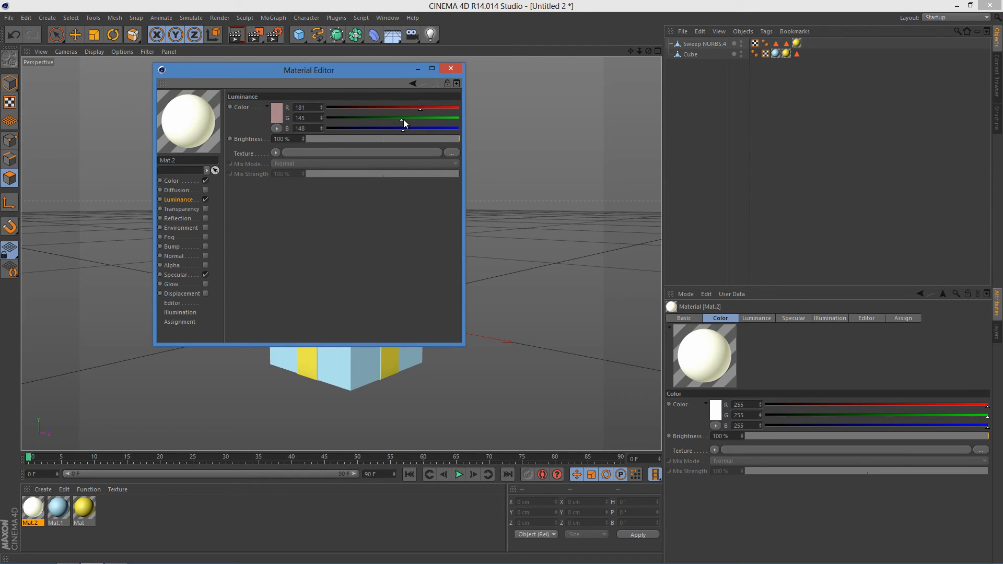
drag(402, 128, 362, 128)
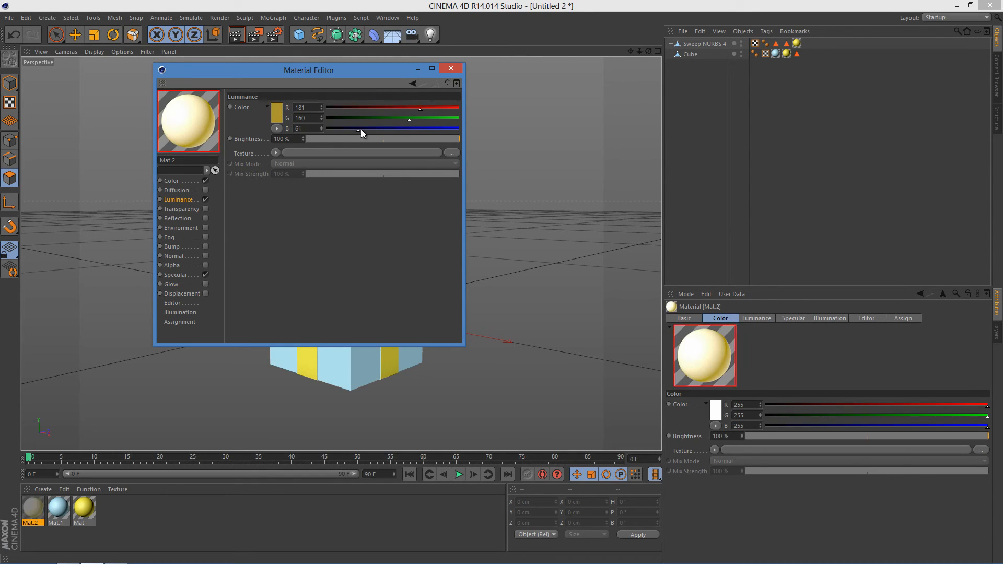
Settle the luminance colour at pale cream 223/221/145 with 64% brightness.
drag(357, 128, 385, 128)
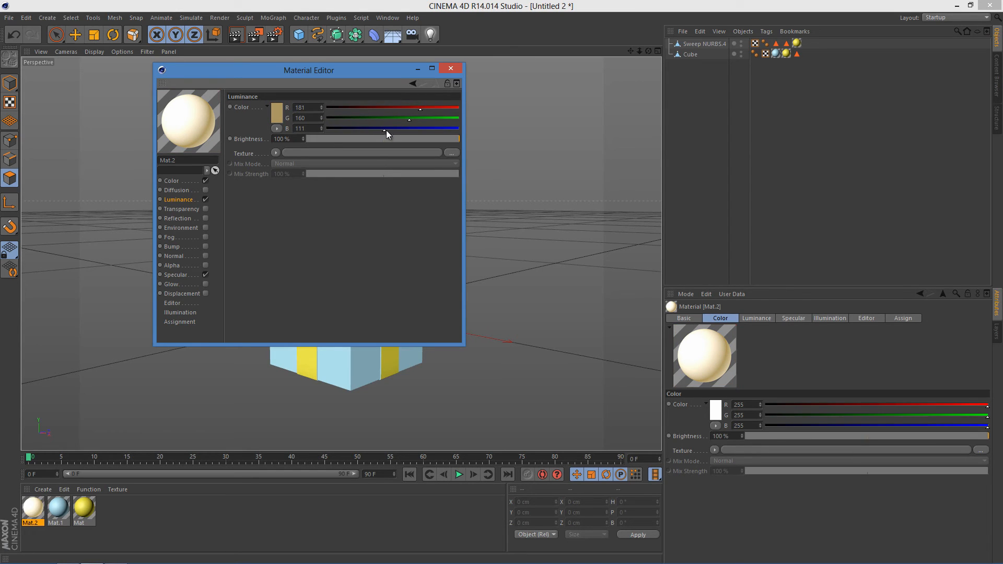
drag(409, 118, 420, 118)
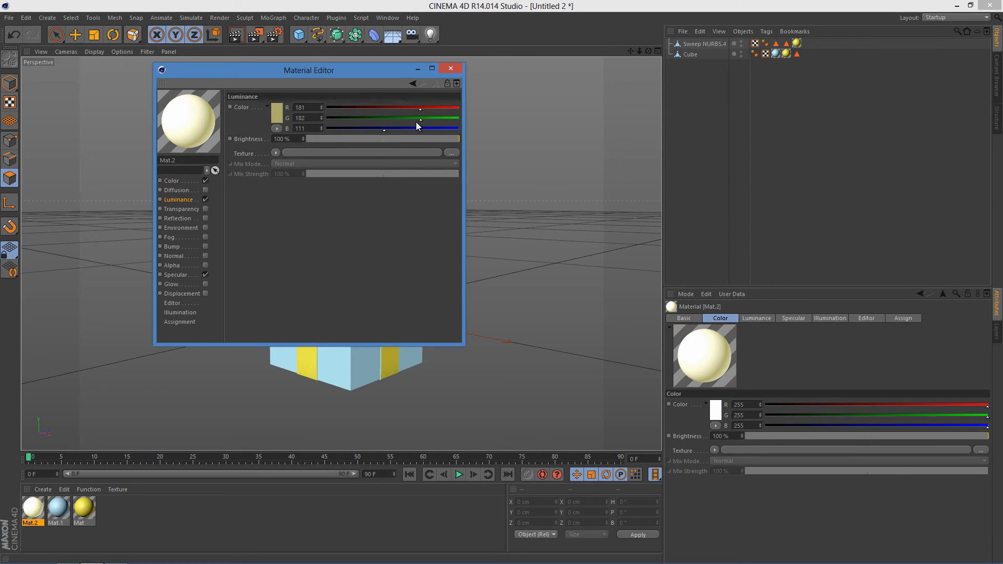
drag(420, 107, 443, 107)
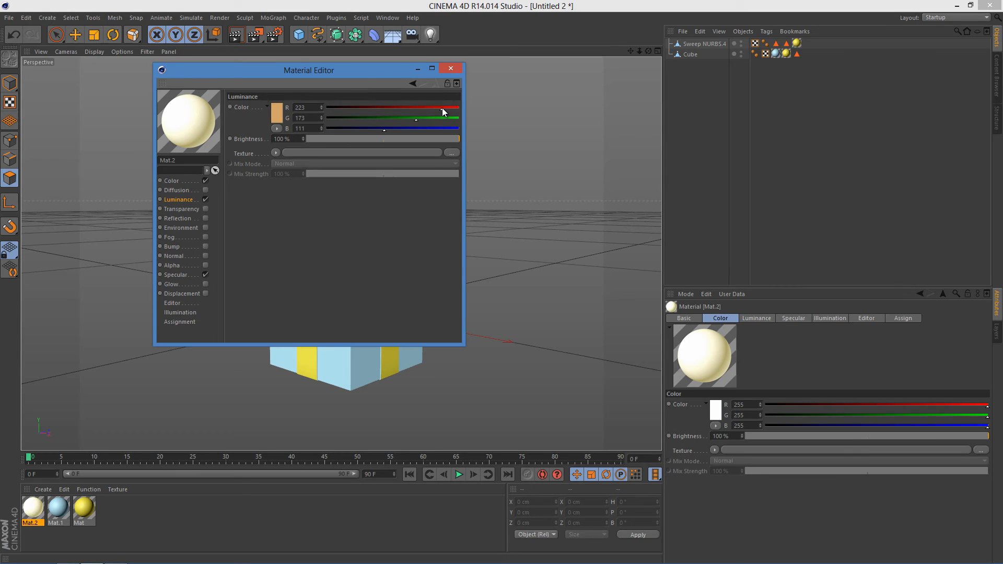
drag(416, 118, 441, 118)
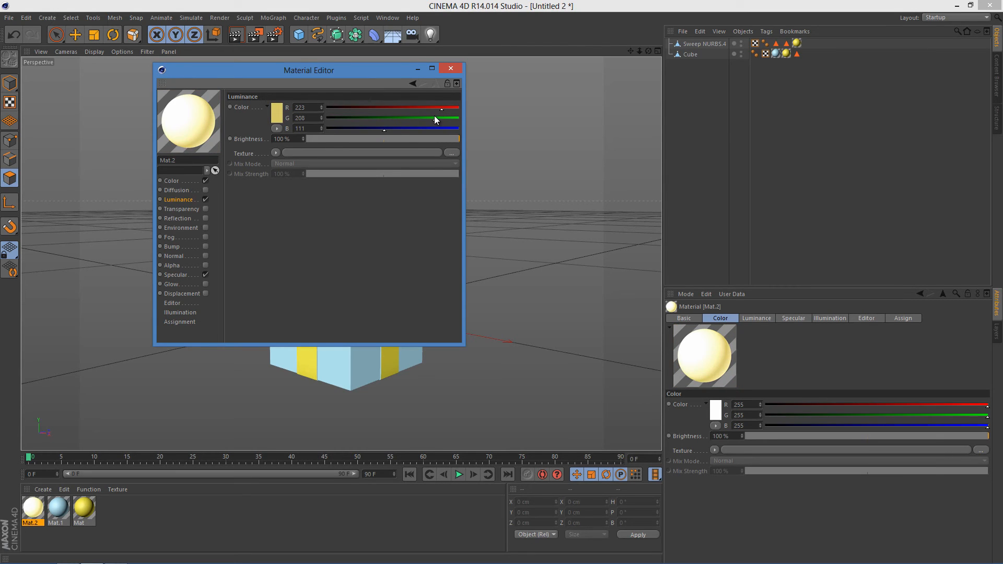
drag(438, 117, 445, 117)
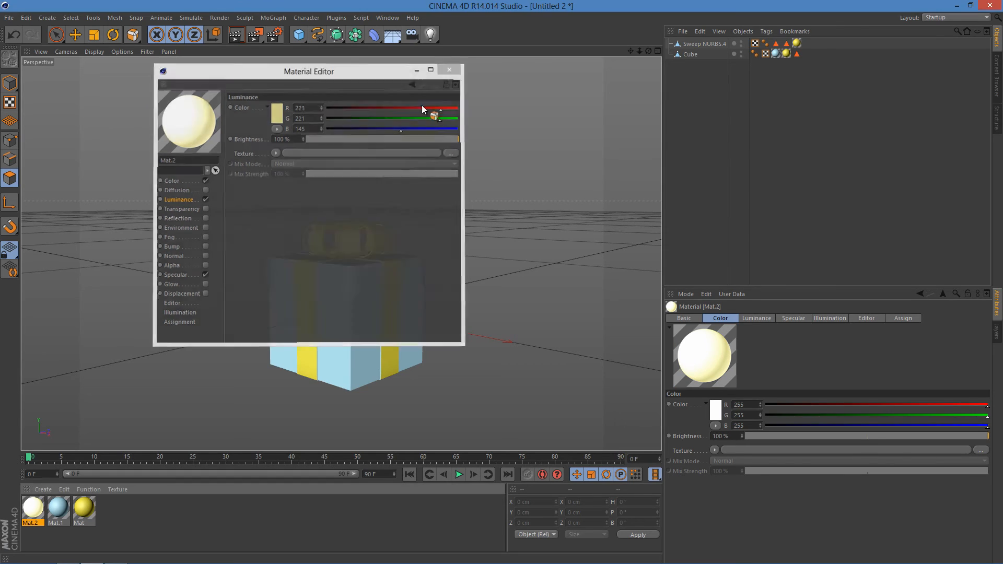
click(449, 69)
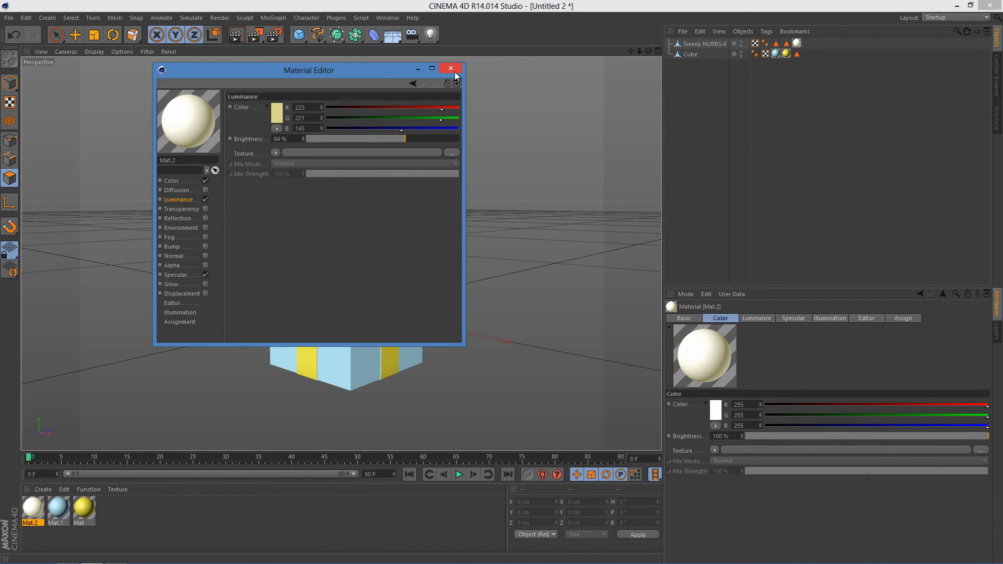
click(450, 68)
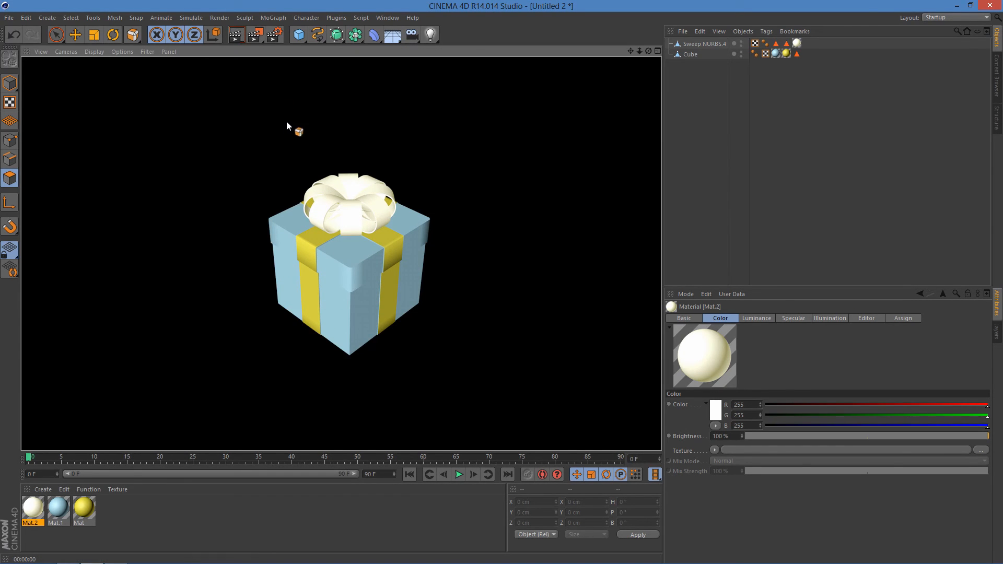
mouse_move(457, 190)
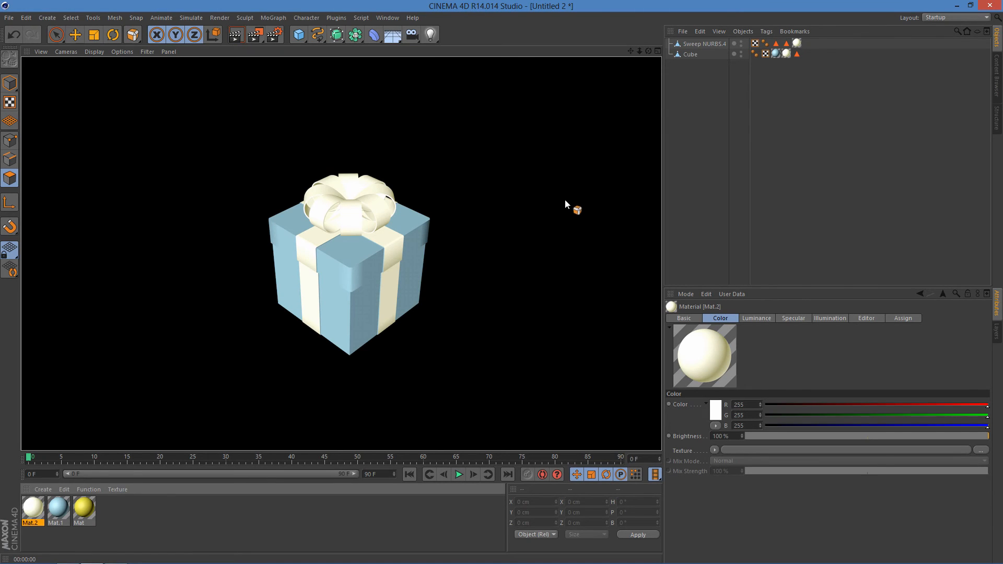
Render the gift with cream ribbons and a yellow bow on black.
click(84, 511)
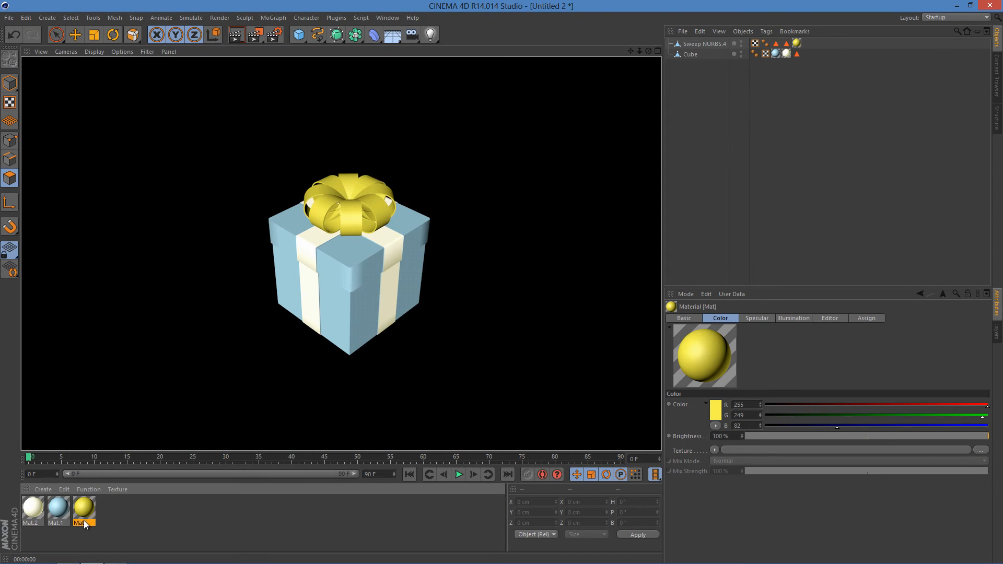
Set the bow material Mat's base colour to pale yellow 255/255/159.
double_click(83, 512)
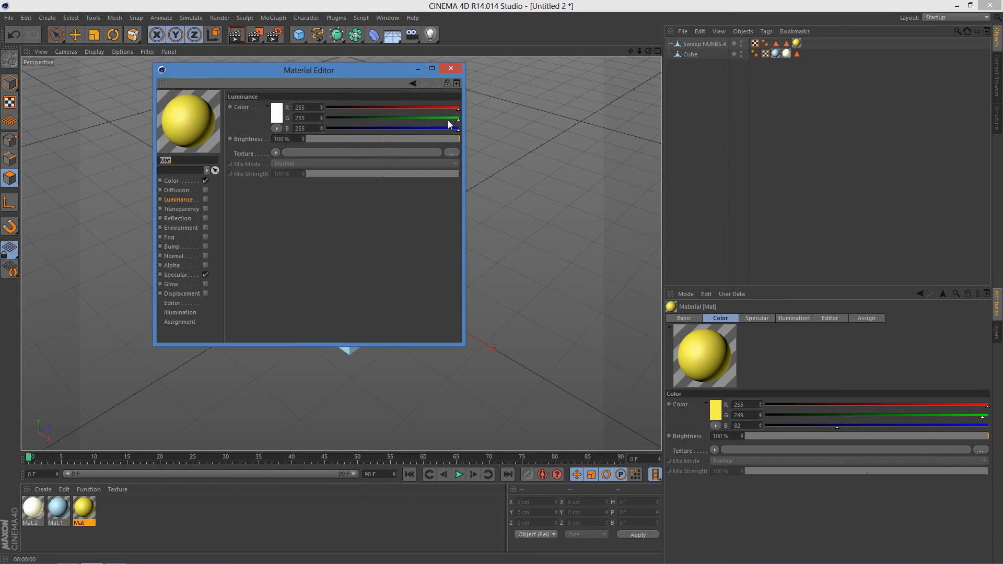
drag(458, 107, 417, 108)
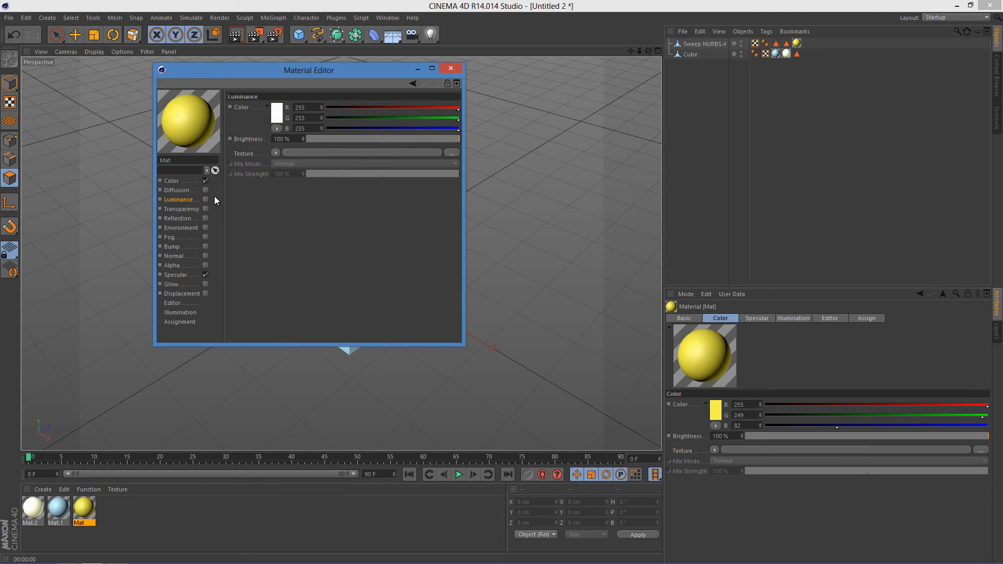
click(171, 181)
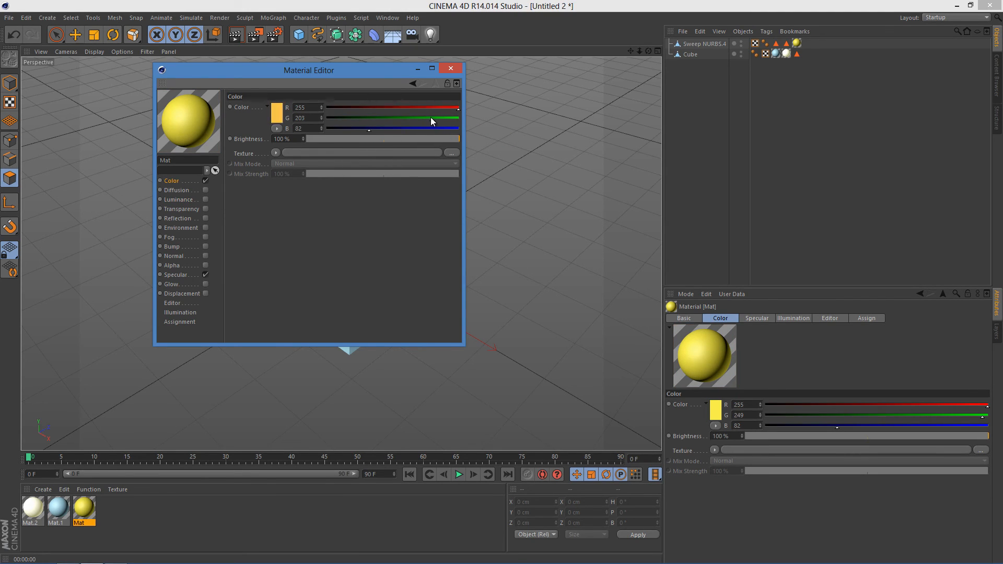
drag(458, 108, 387, 117)
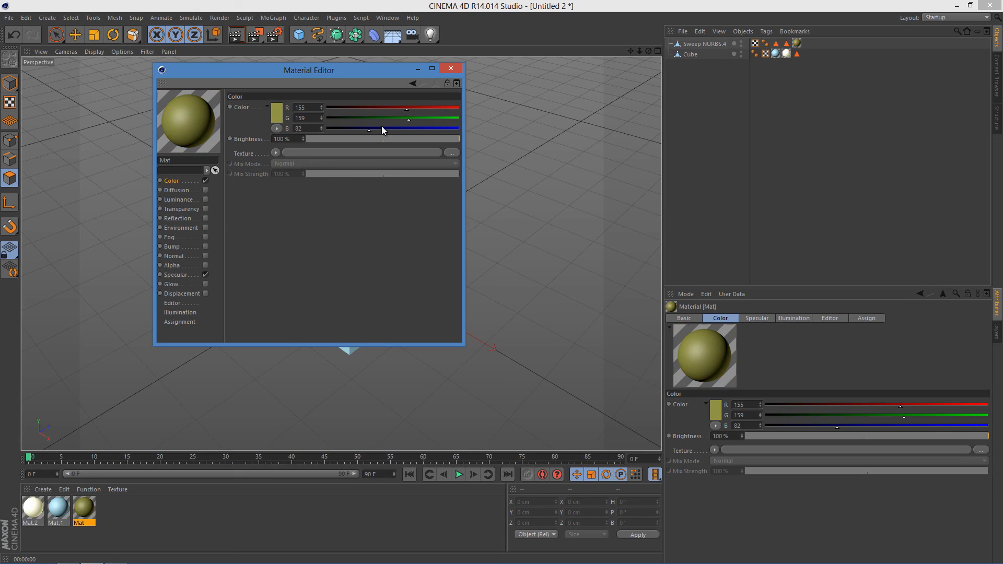
drag(381, 118, 457, 118)
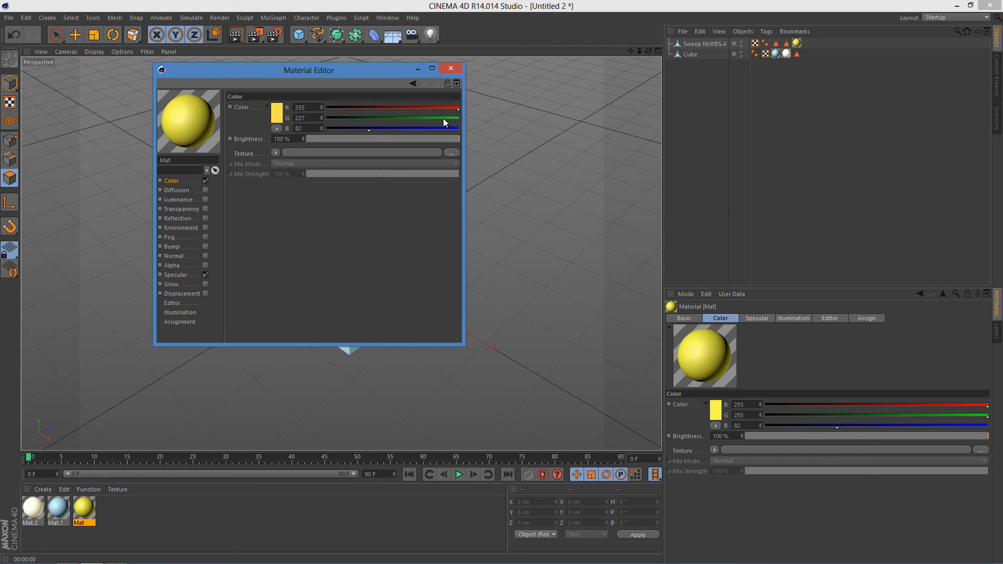
drag(368, 128, 424, 128)
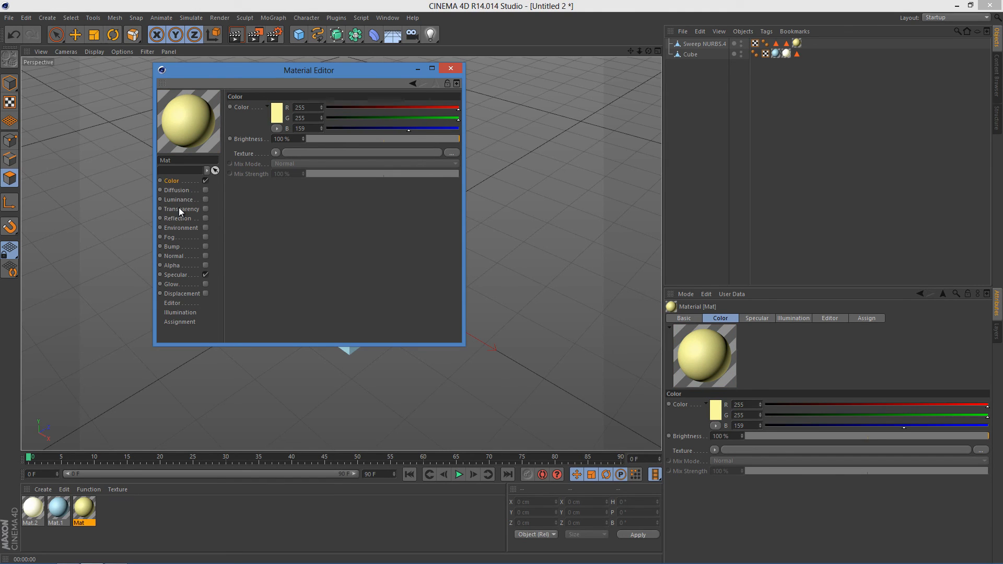
Enable Reflection on Mat with colour 255/255/183 at 57% brightness.
click(205, 217)
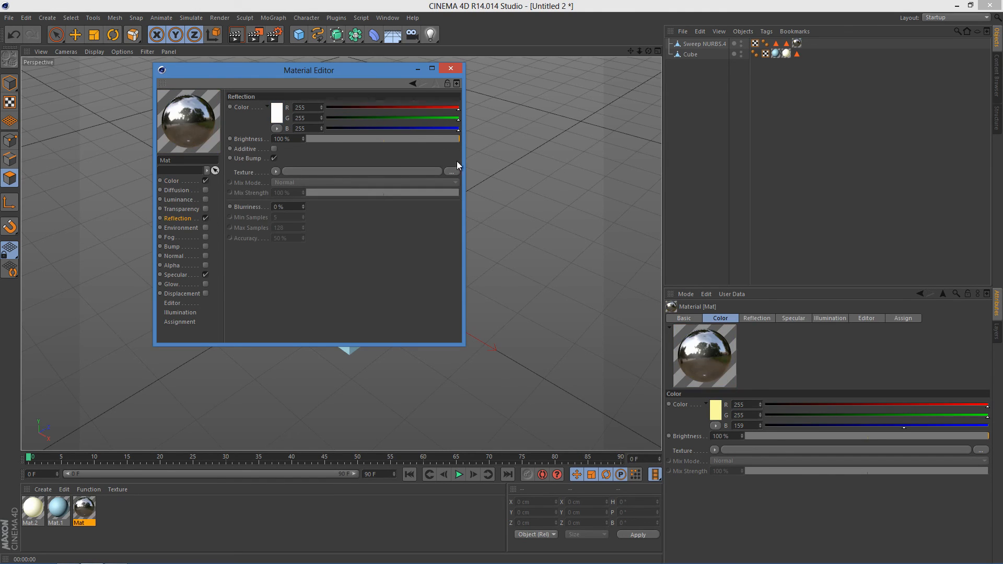
drag(458, 128, 421, 128)
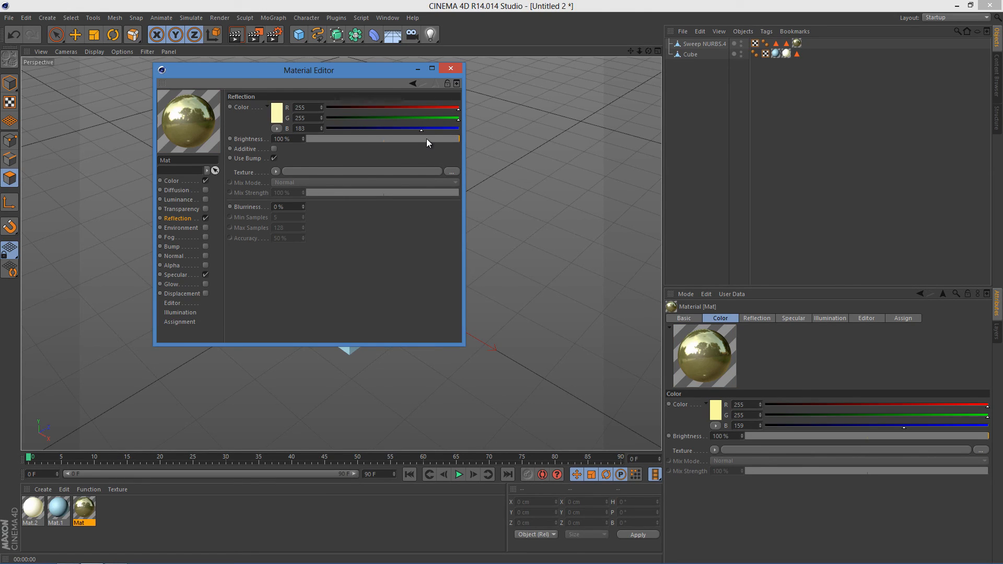
drag(457, 138, 416, 139)
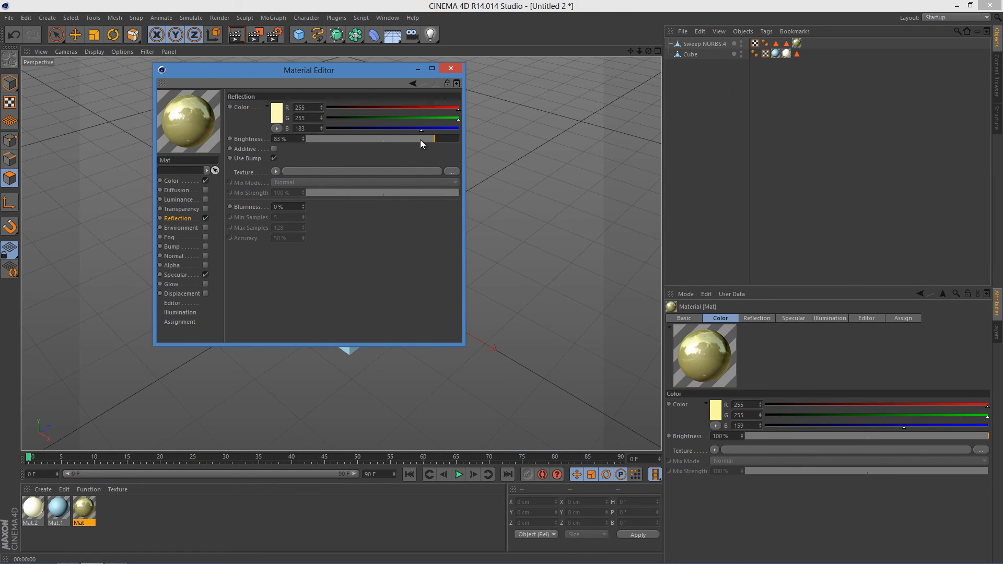
drag(421, 138, 395, 138)
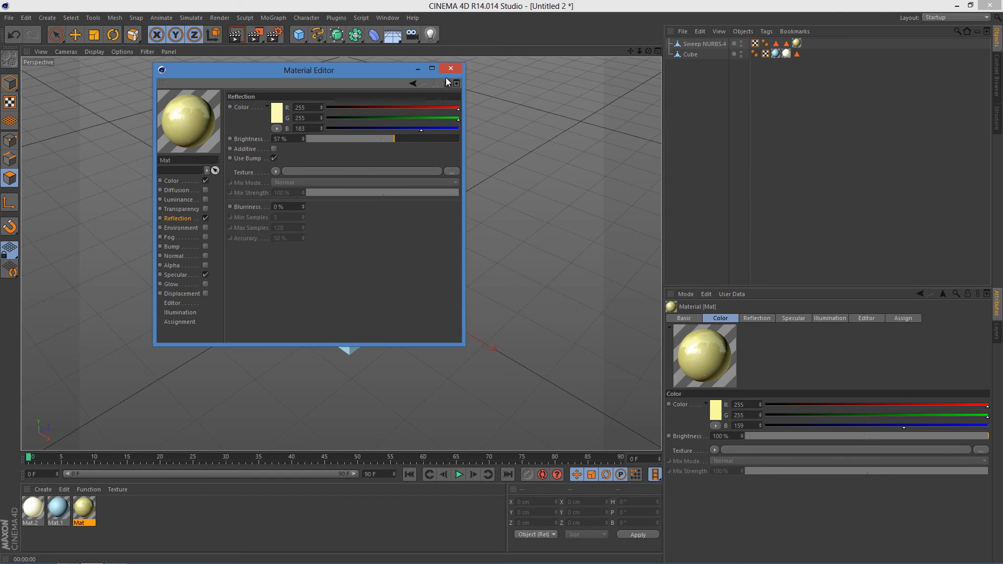
click(450, 68)
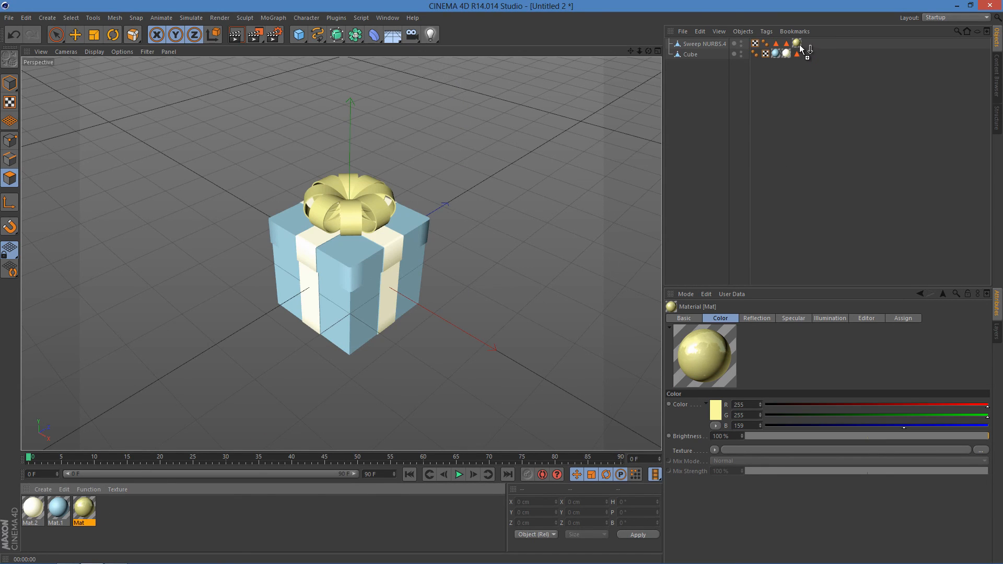
Raise the bow material's reflection brightness from 57% to 74%.
click(237, 34)
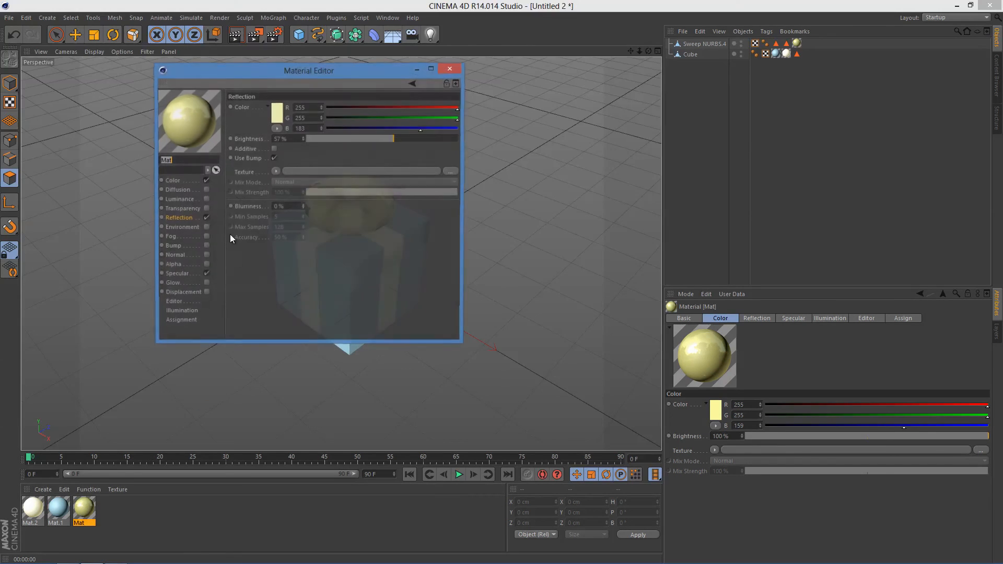
drag(393, 137, 421, 137)
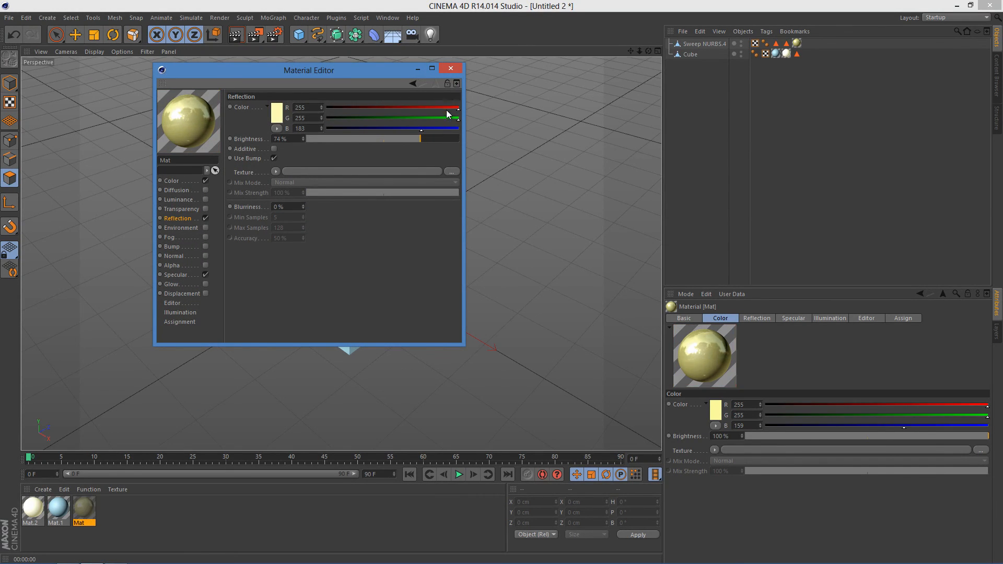
click(450, 68)
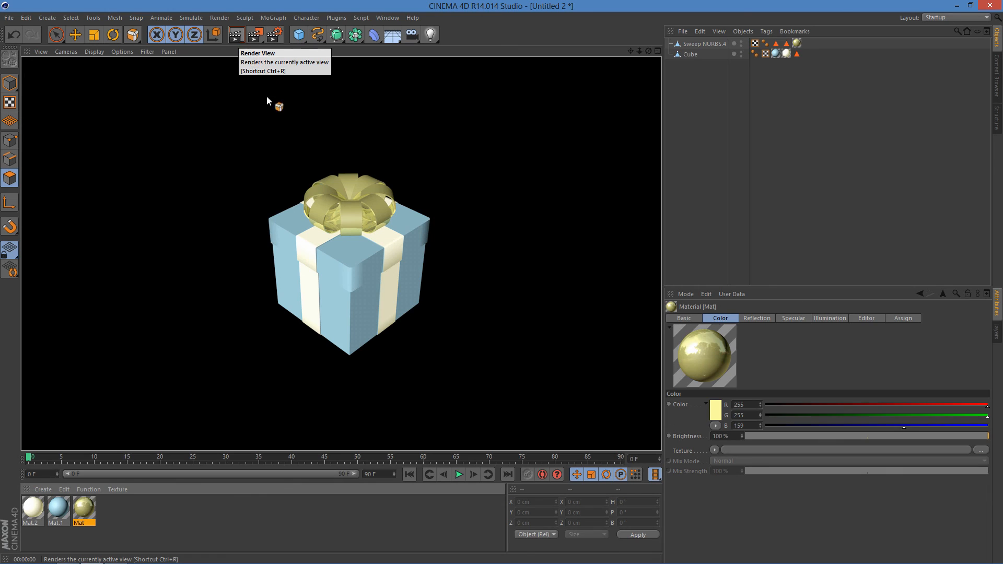
mouse_move(448, 359)
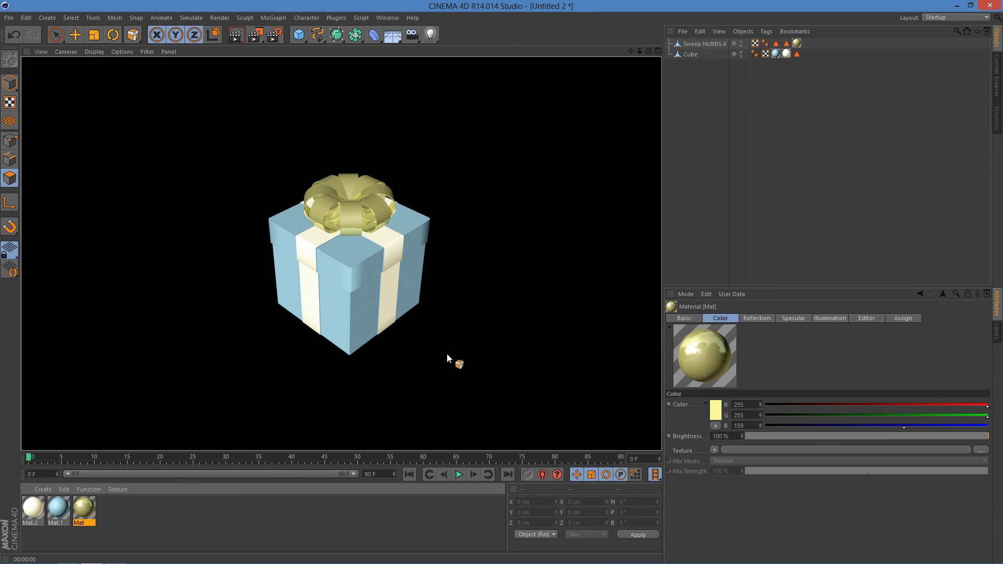
mouse_move(440, 415)
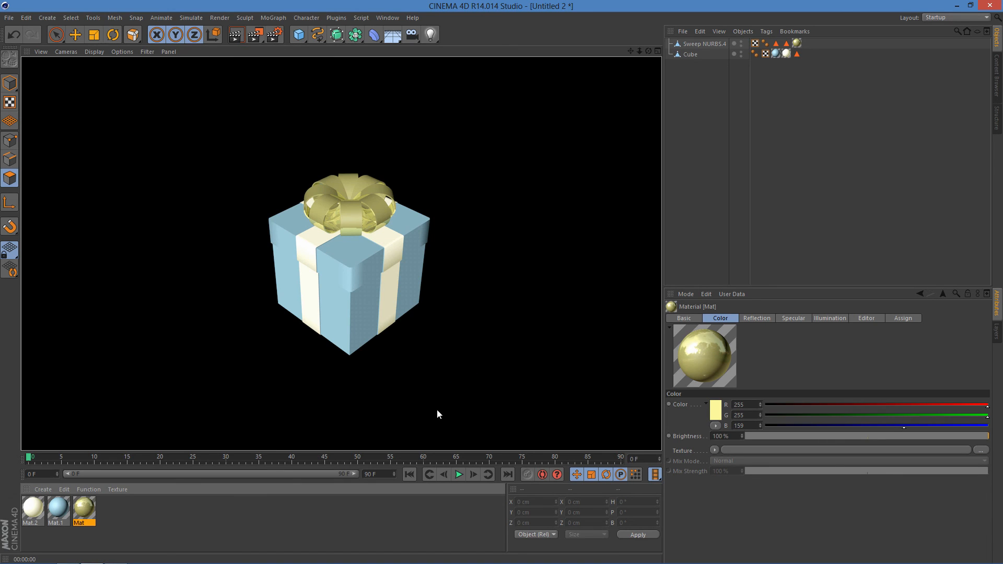